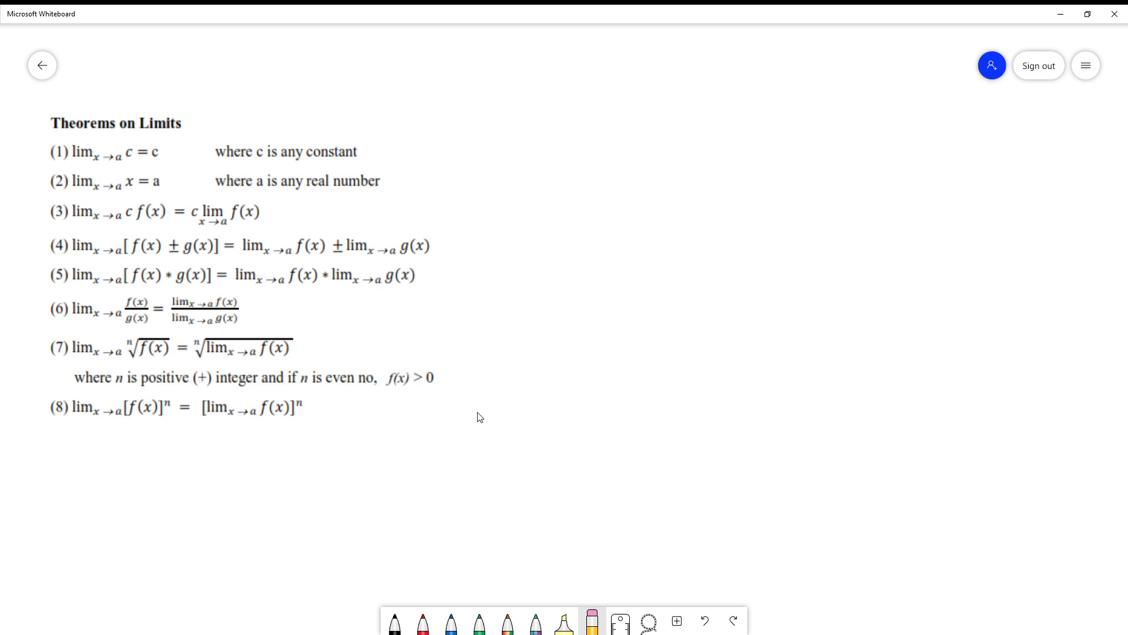
pyautogui.moveTo(605, 419)
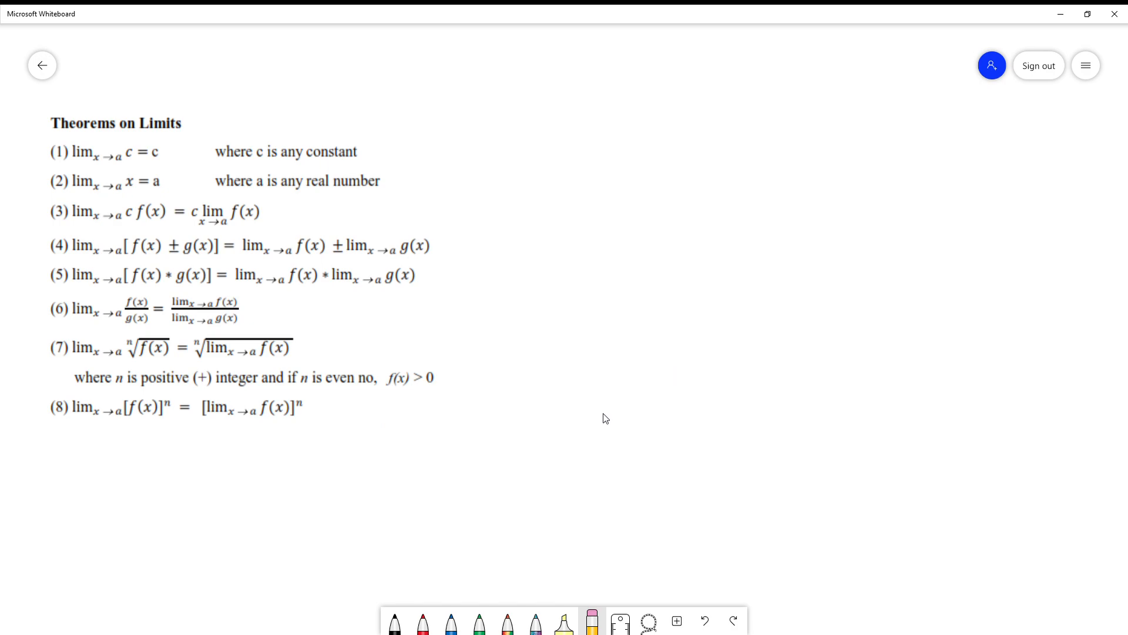
pyautogui.moveTo(561, 345)
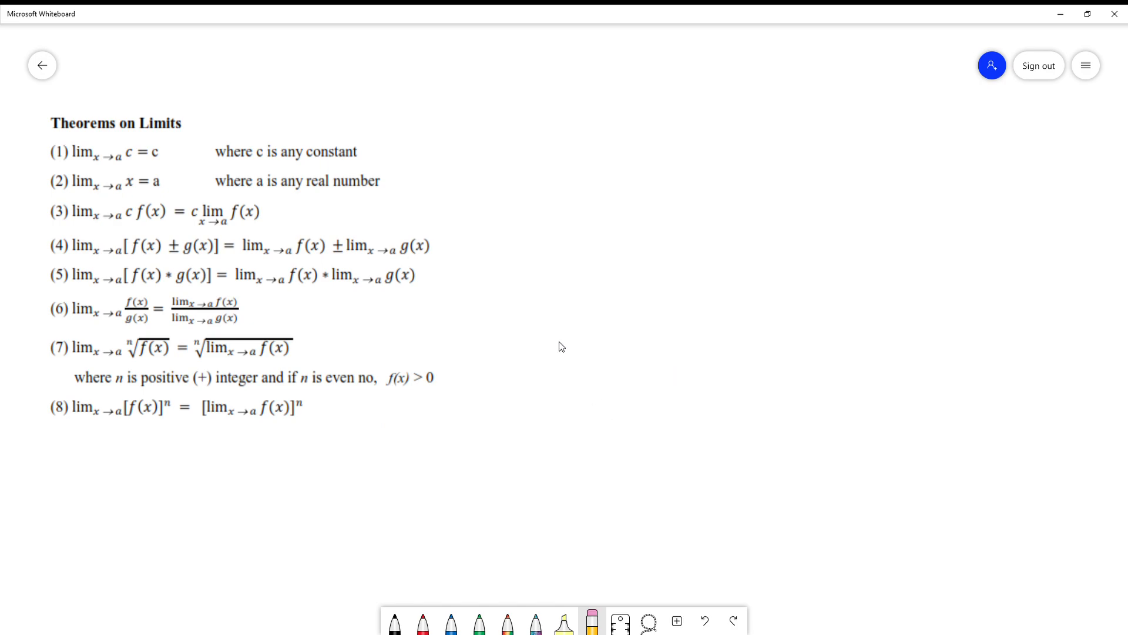
pyautogui.moveTo(264, 217)
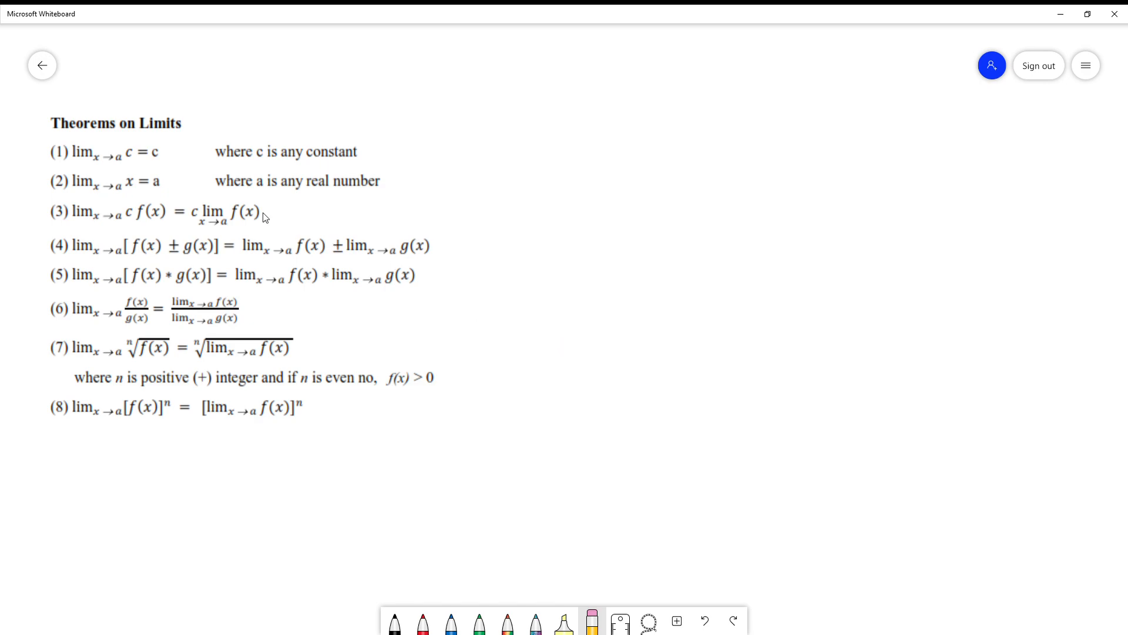
pyautogui.moveTo(133, 159)
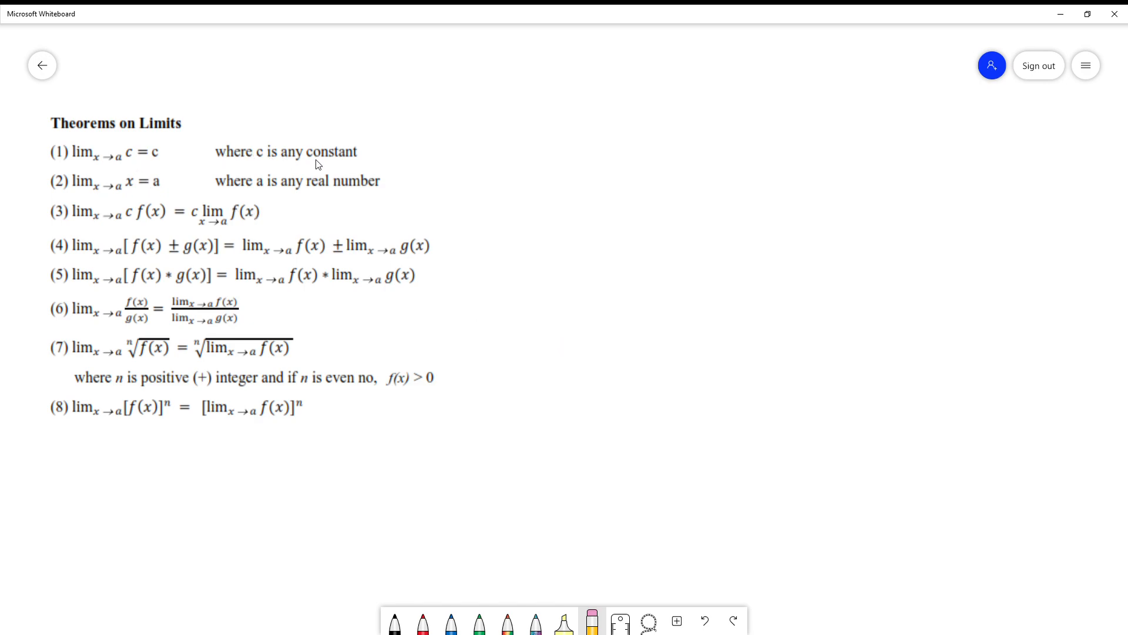
pyautogui.moveTo(112, 165)
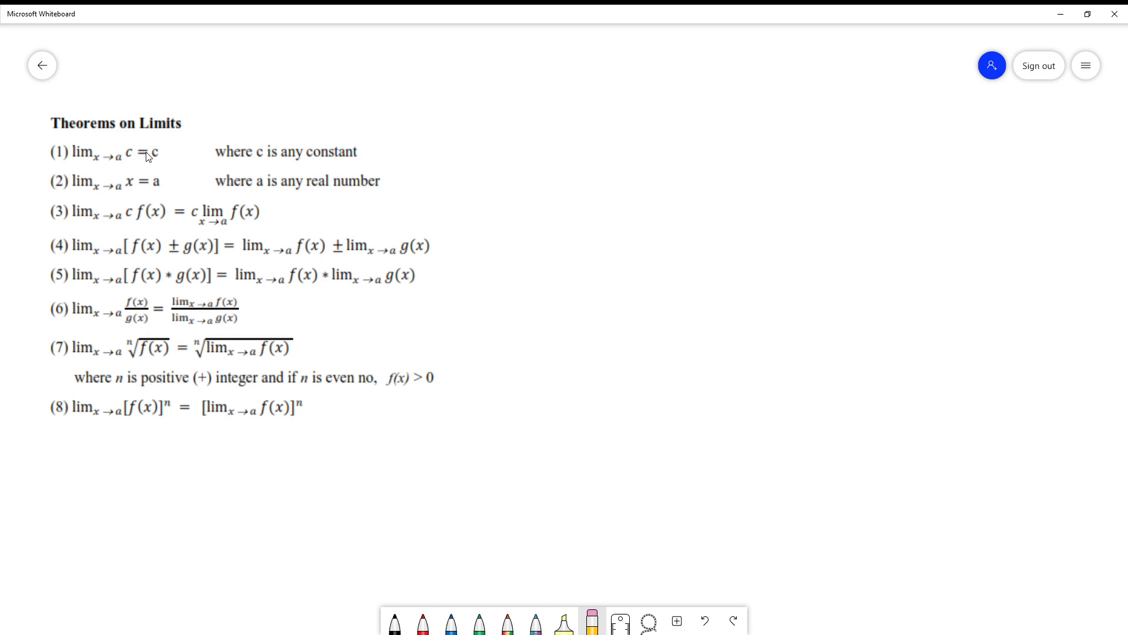
pyautogui.moveTo(159, 161)
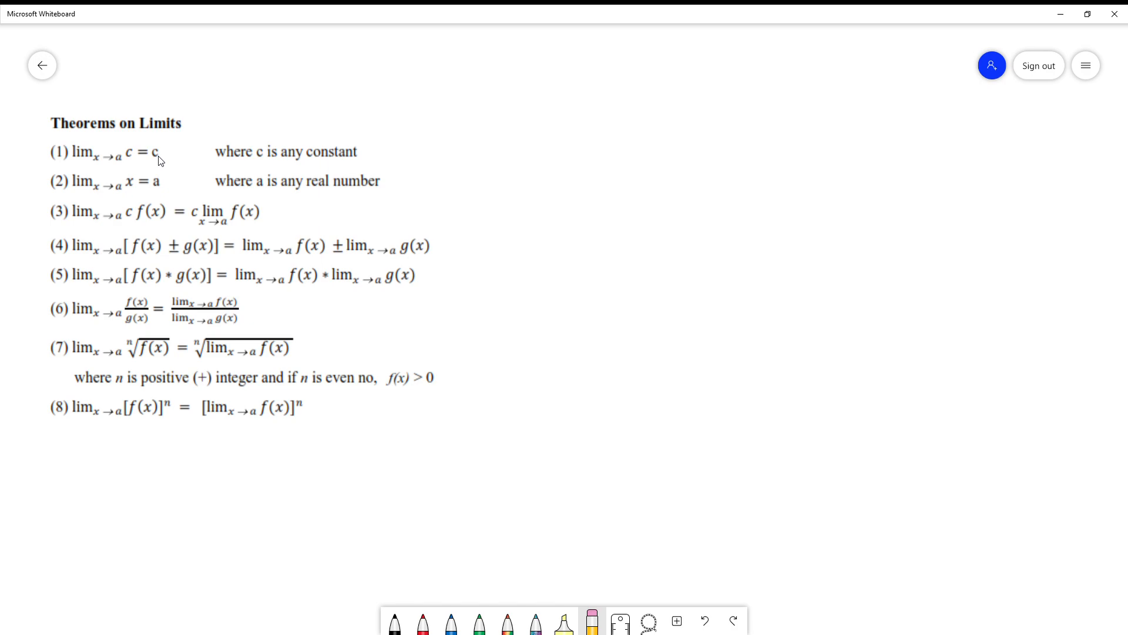
pyautogui.moveTo(104, 163)
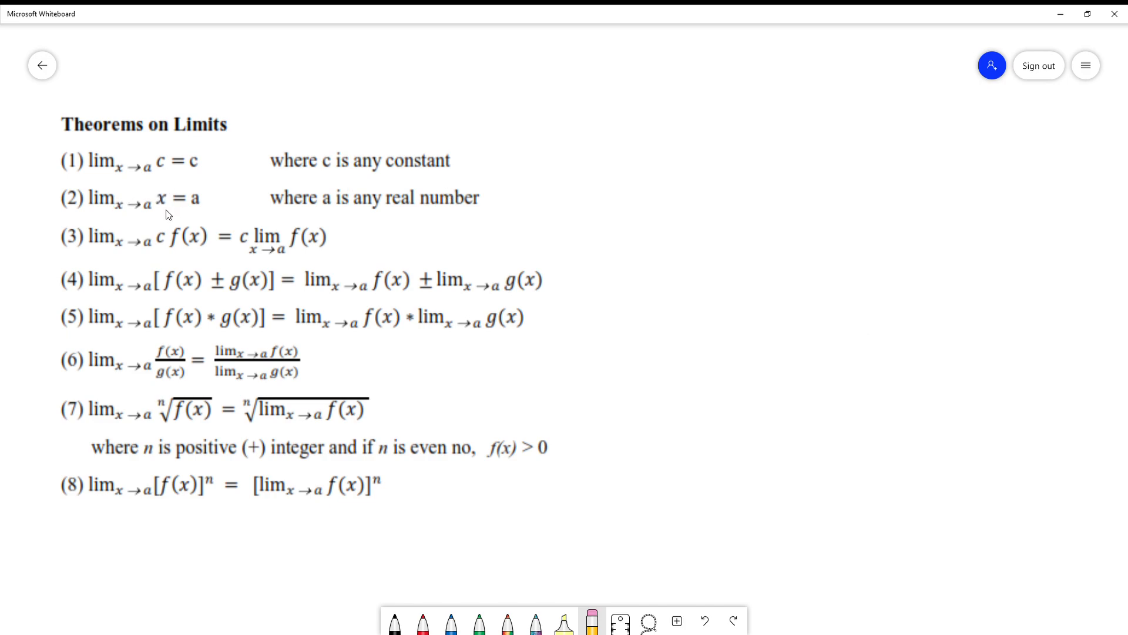
pyautogui.moveTo(120, 209)
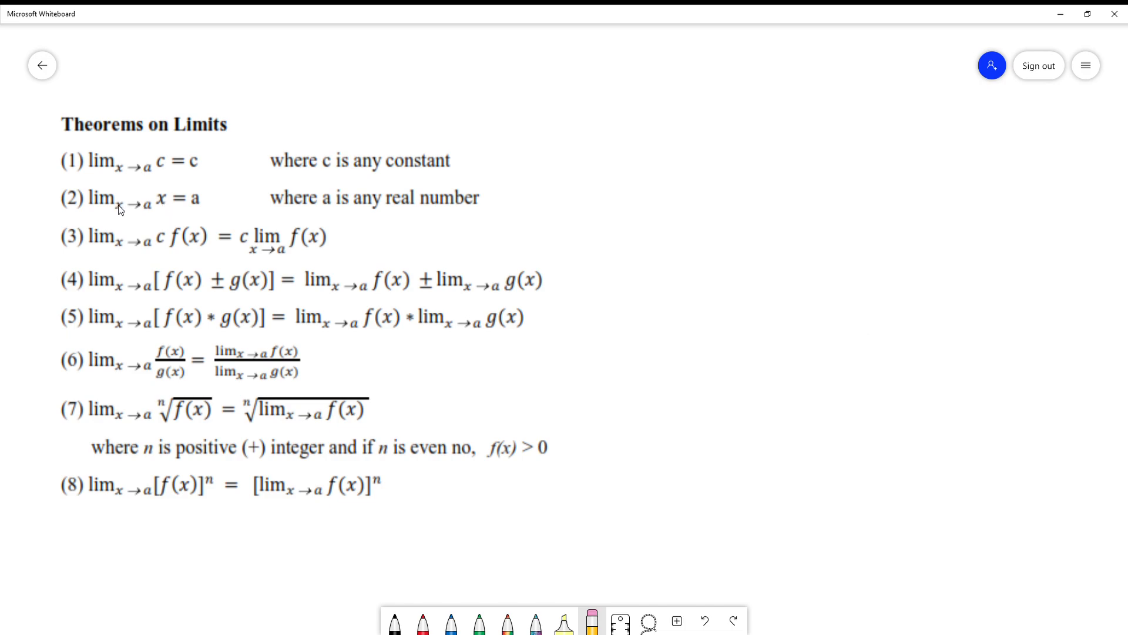
pyautogui.moveTo(156, 206)
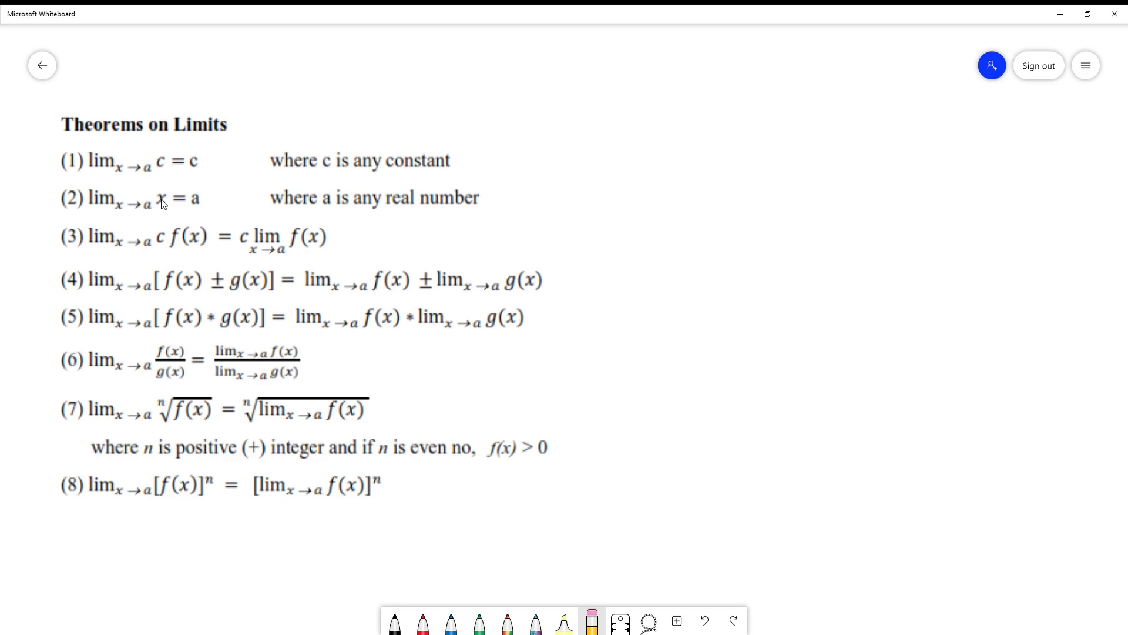
pyautogui.moveTo(142, 210)
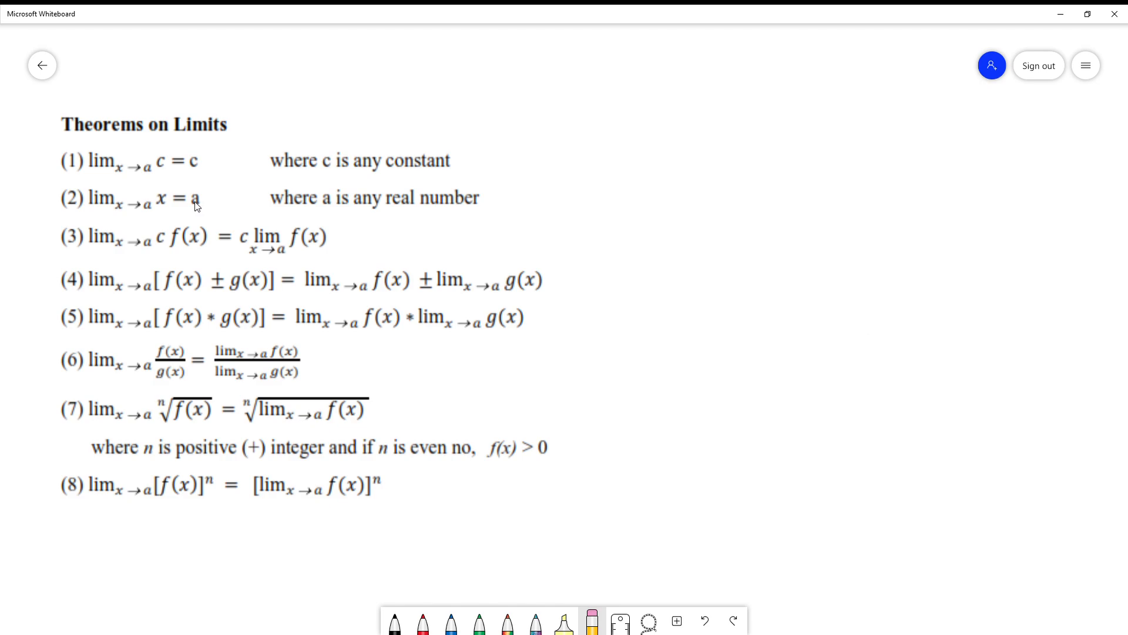
pyautogui.moveTo(156, 241)
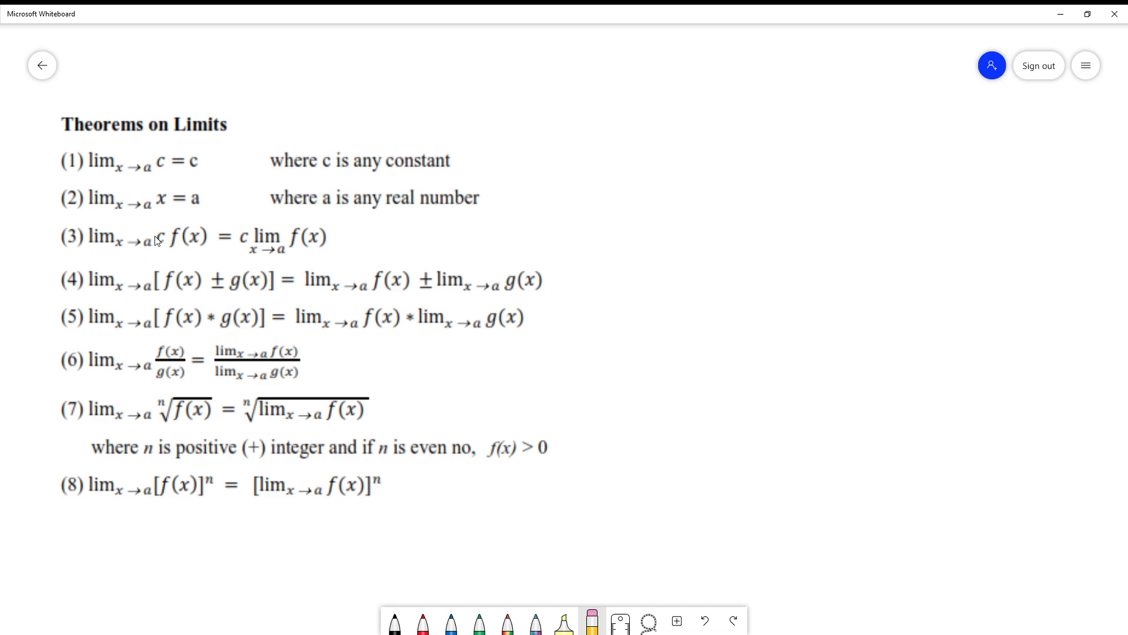
pyautogui.moveTo(186, 243)
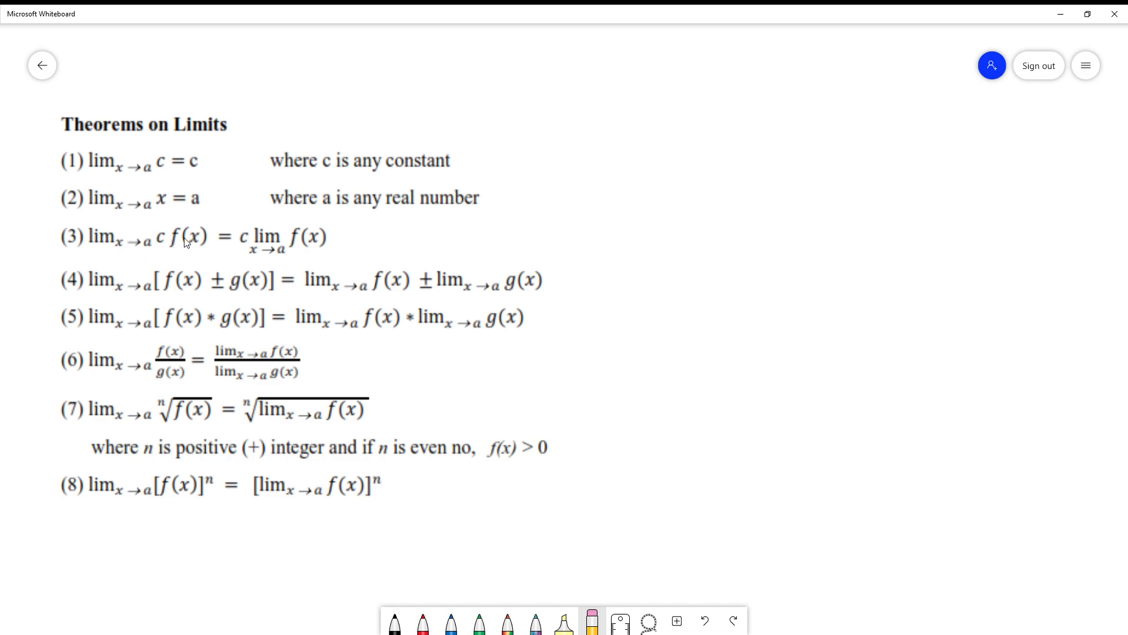
pyautogui.moveTo(201, 242)
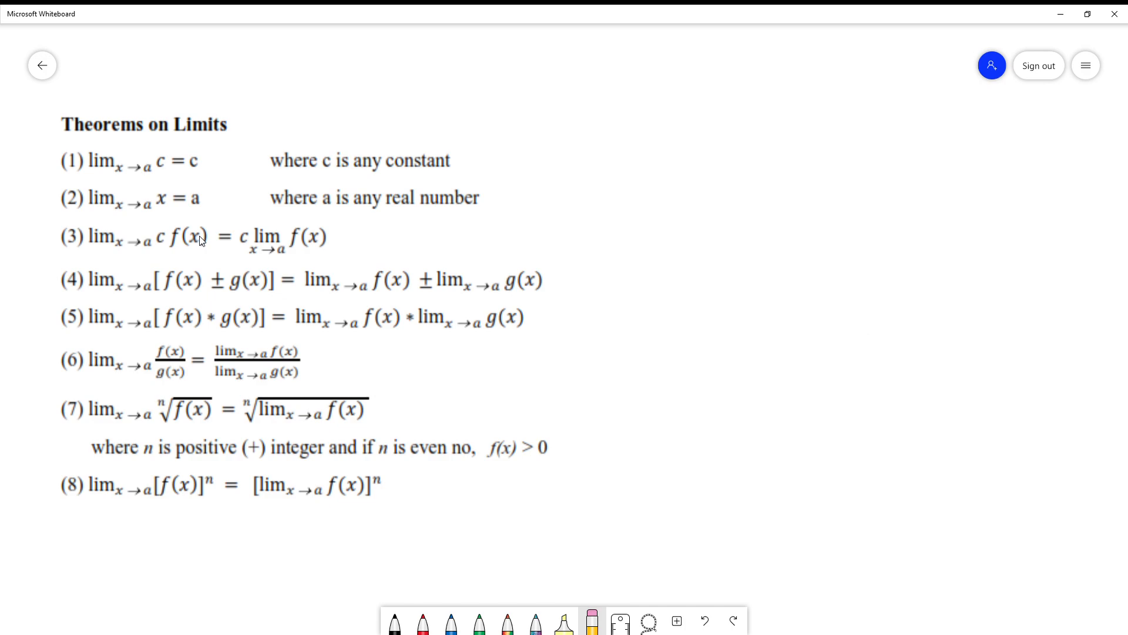
pyautogui.moveTo(166, 245)
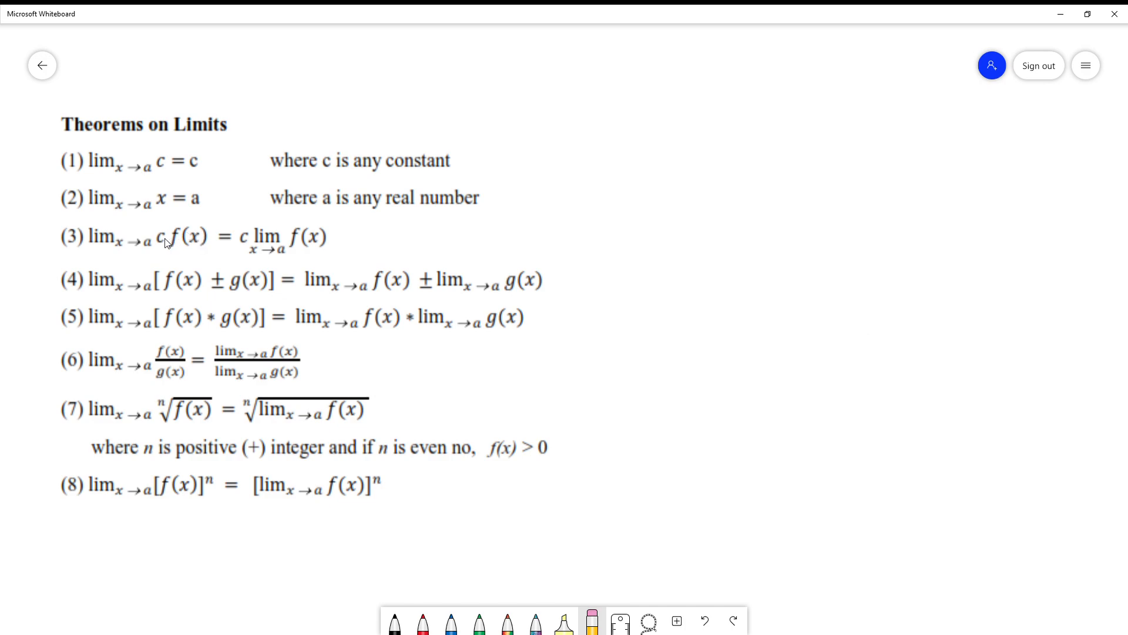
pyautogui.moveTo(188, 238)
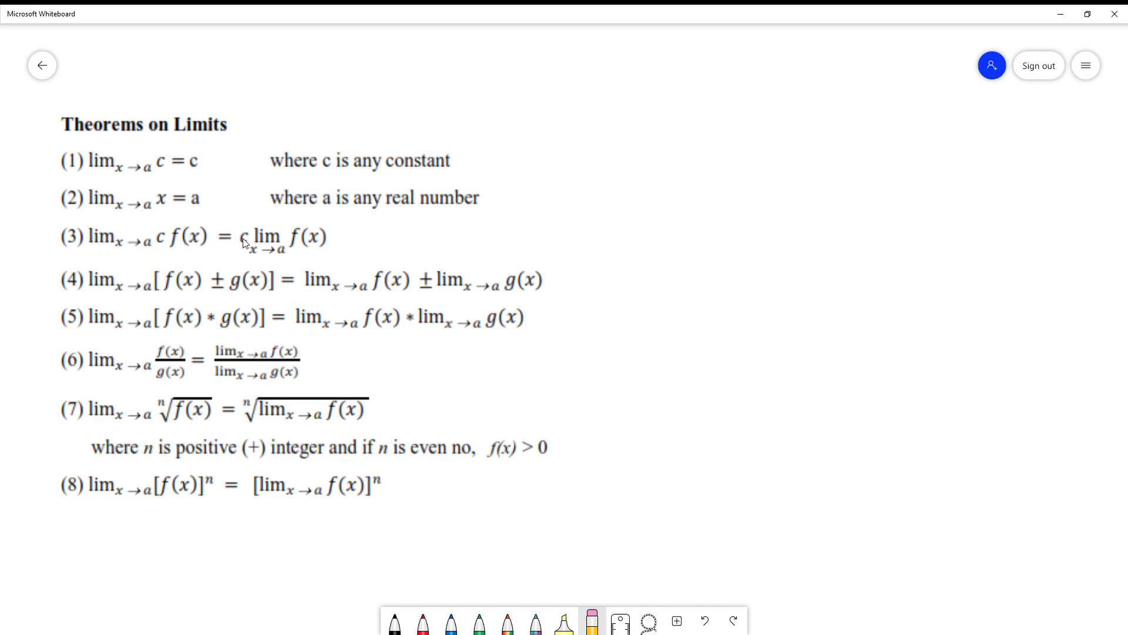
pyautogui.moveTo(273, 227)
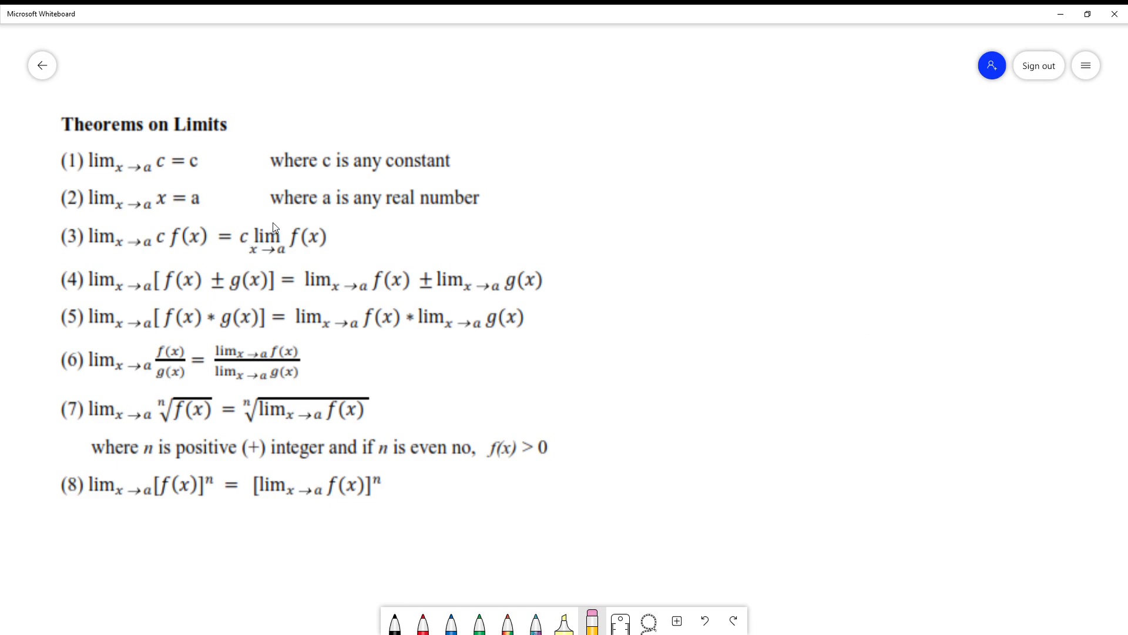
pyautogui.moveTo(270, 222)
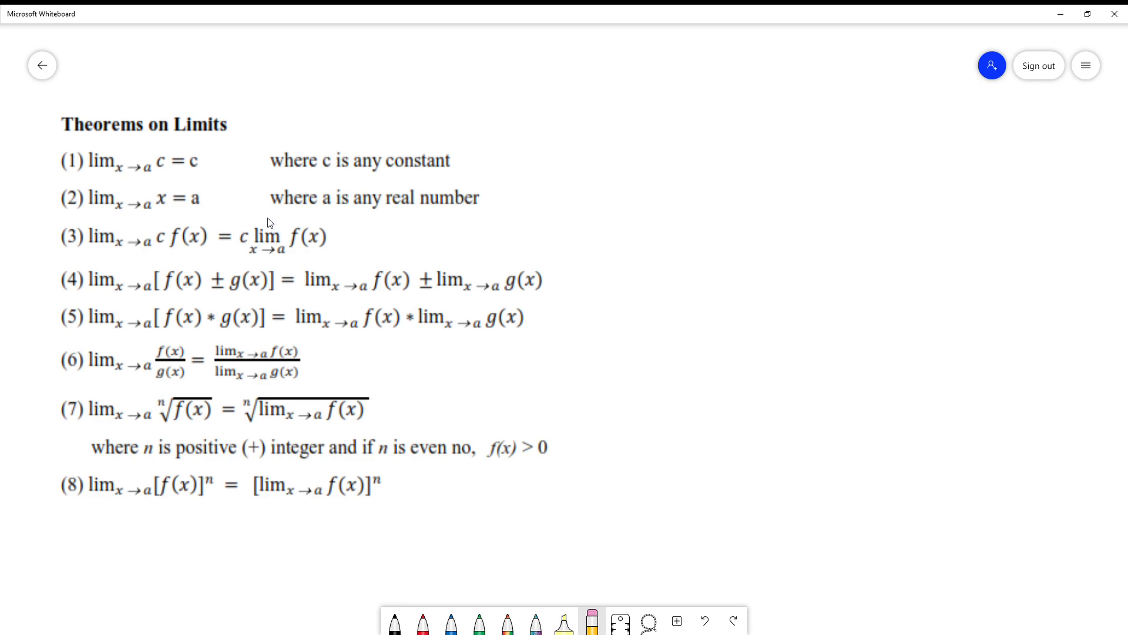
pyautogui.moveTo(320, 225)
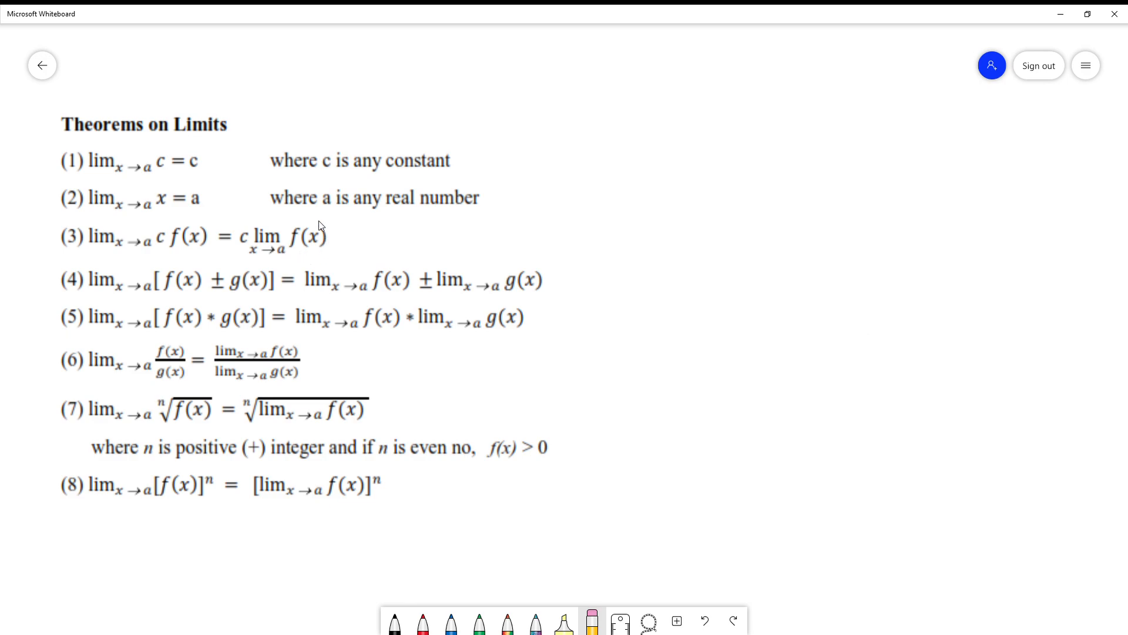
pyautogui.moveTo(263, 251)
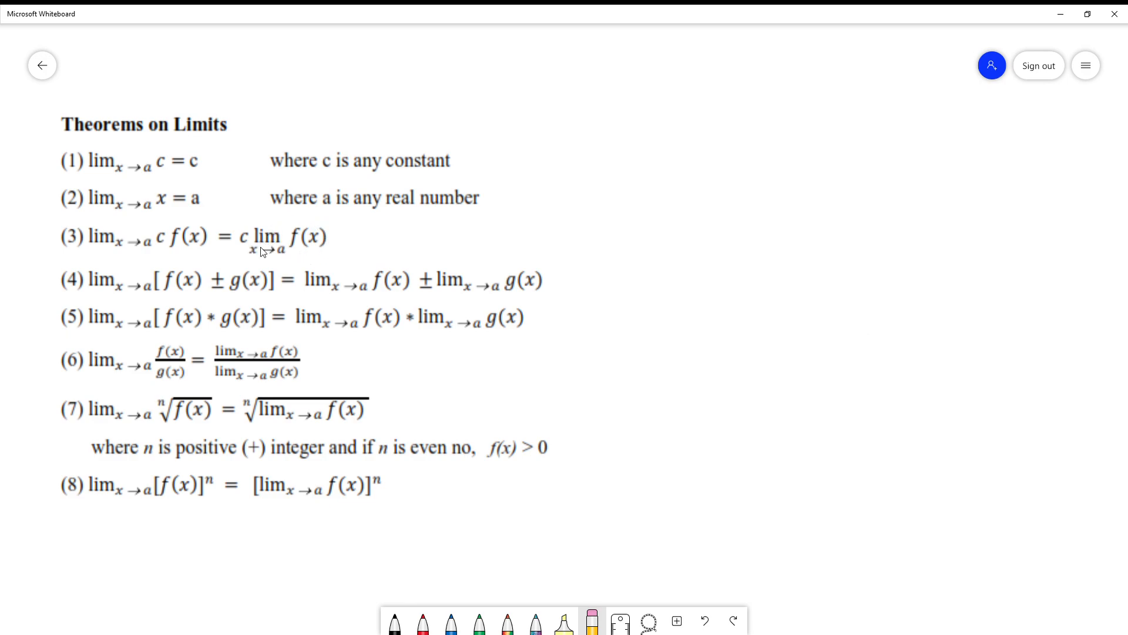
pyautogui.moveTo(276, 254)
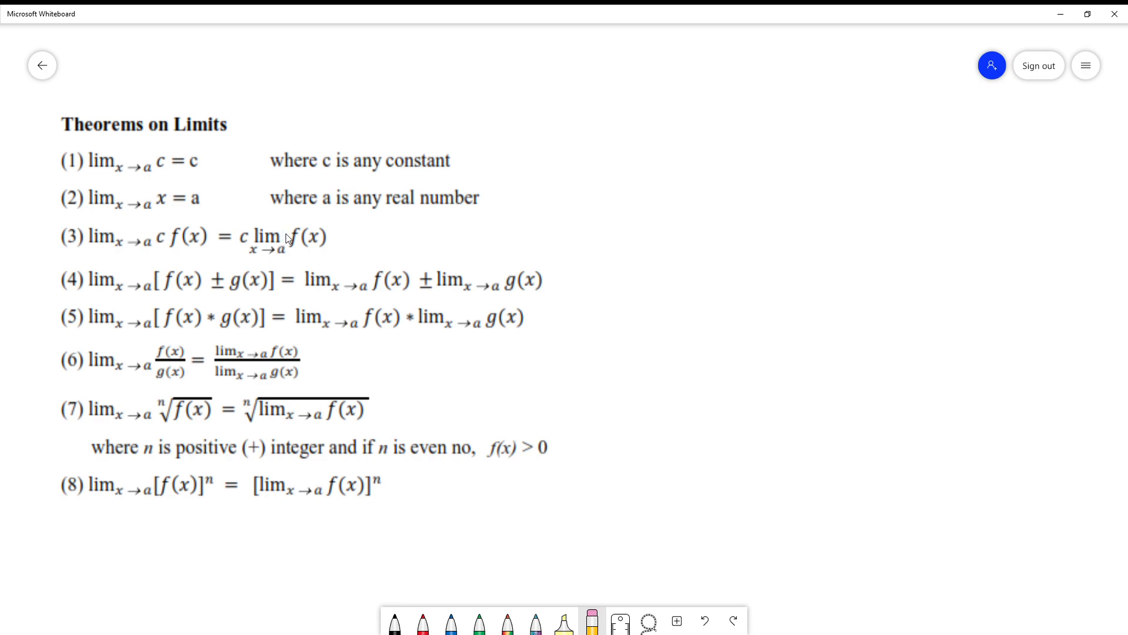
pyautogui.moveTo(300, 243)
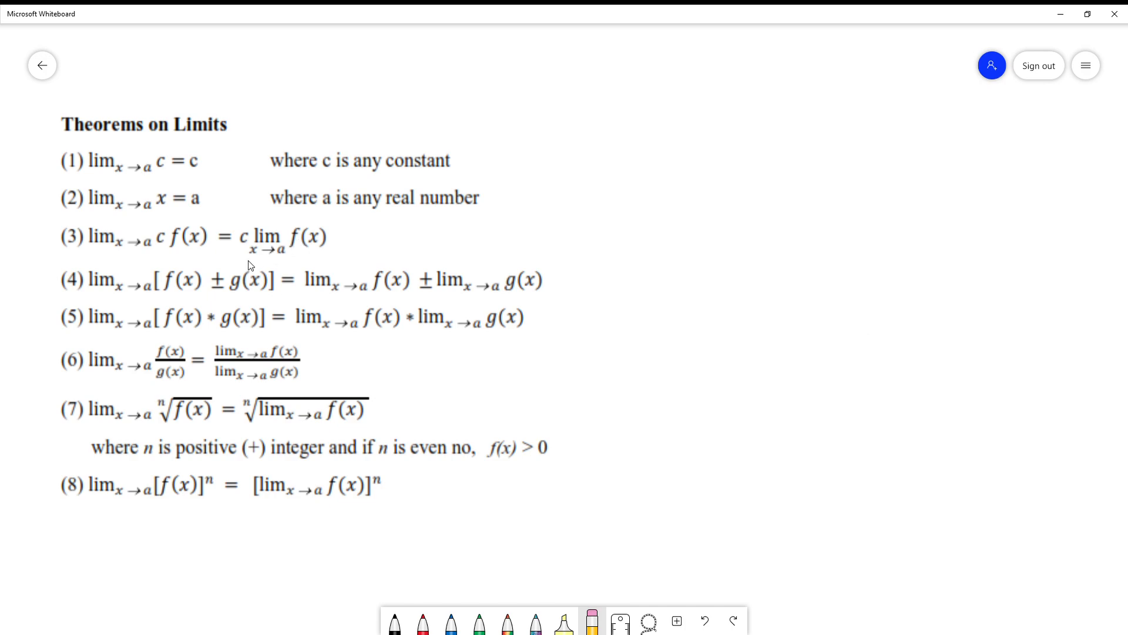
pyautogui.moveTo(219, 295)
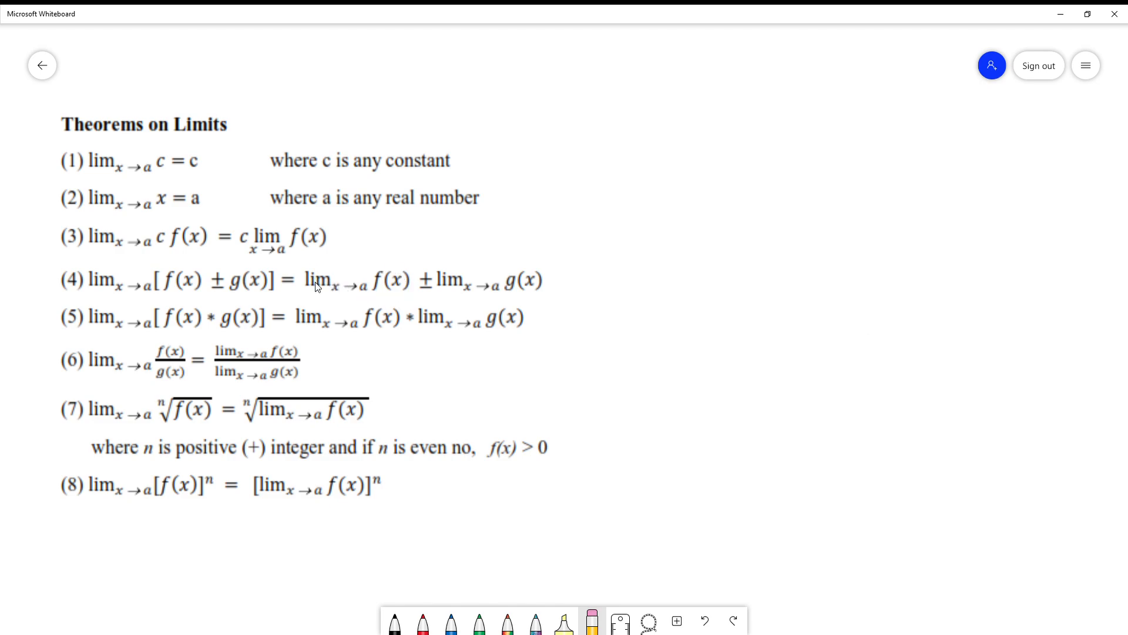
pyautogui.moveTo(434, 286)
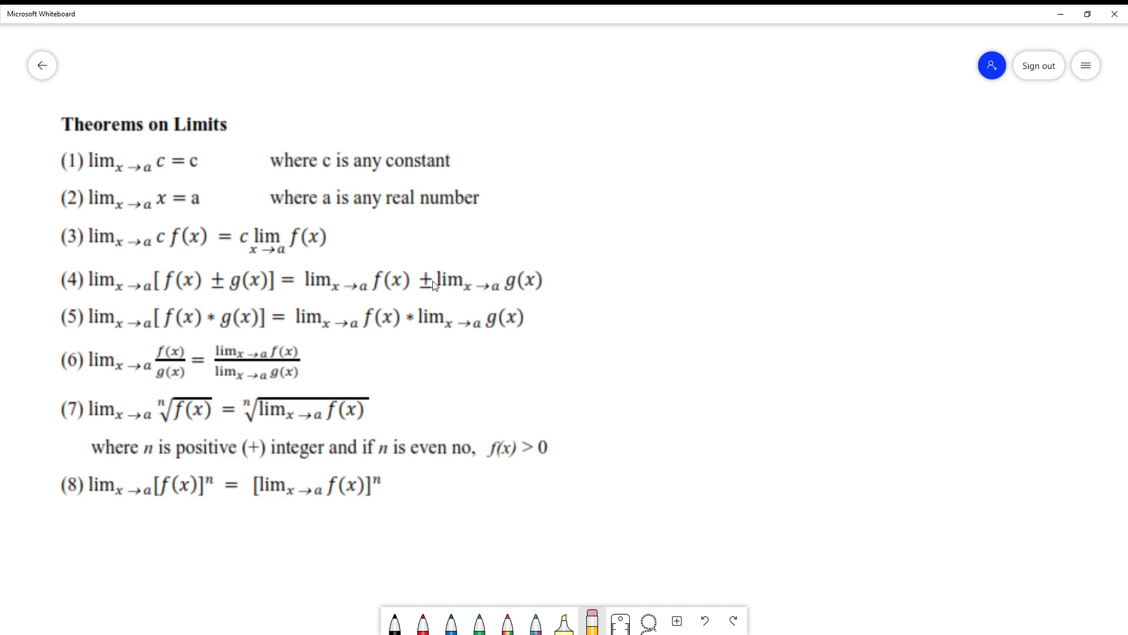
pyautogui.moveTo(431, 292)
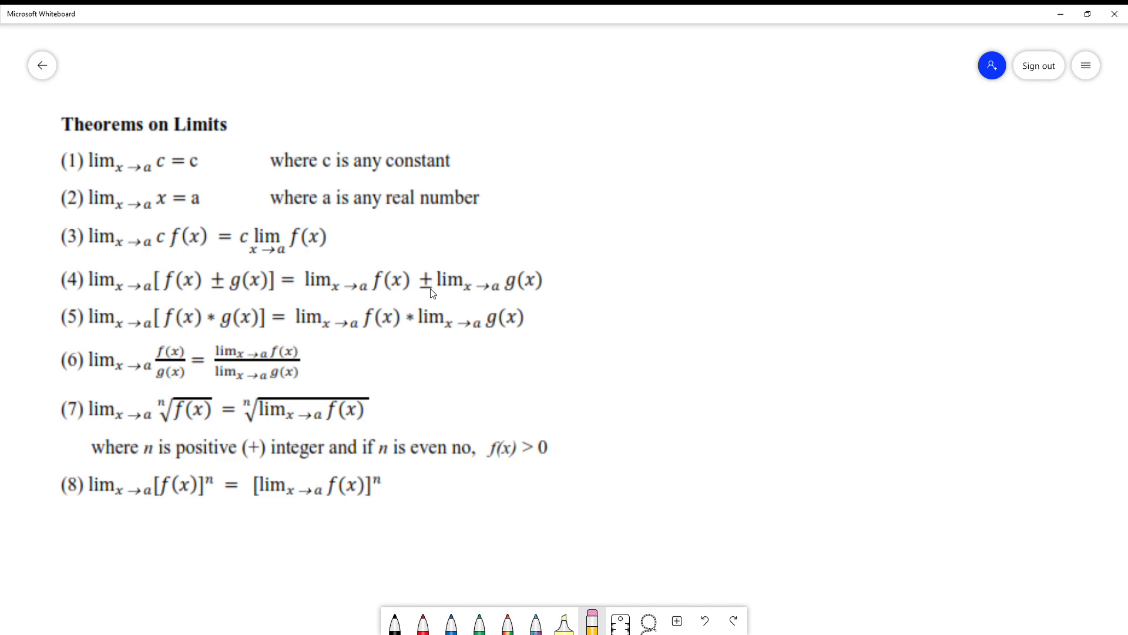
pyautogui.moveTo(451, 284)
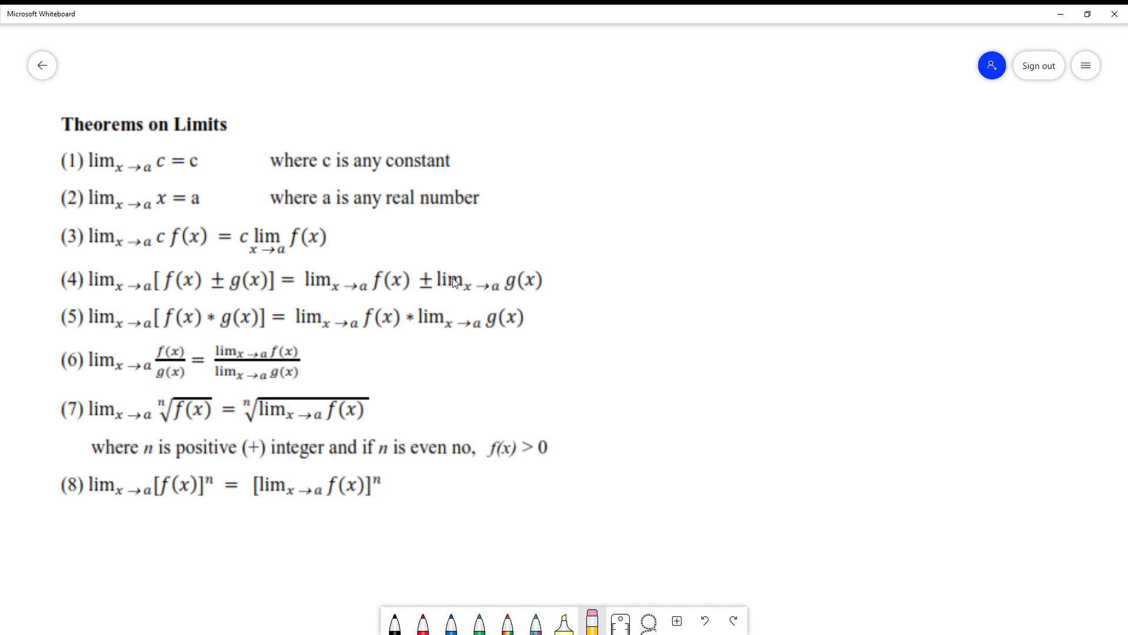
pyautogui.moveTo(524, 289)
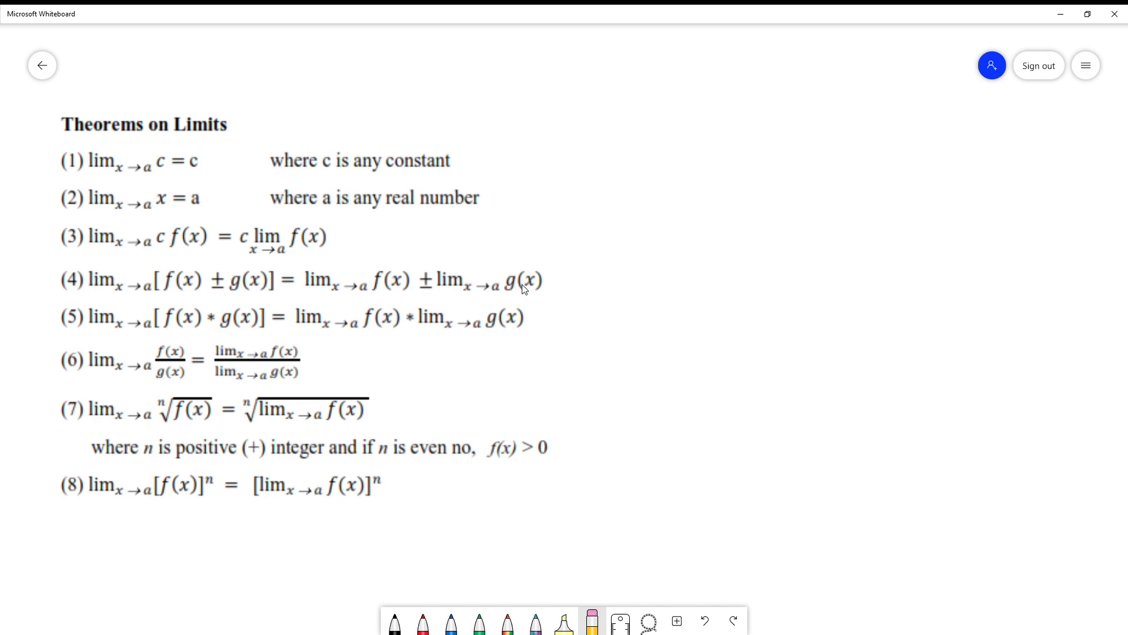
pyautogui.moveTo(513, 283)
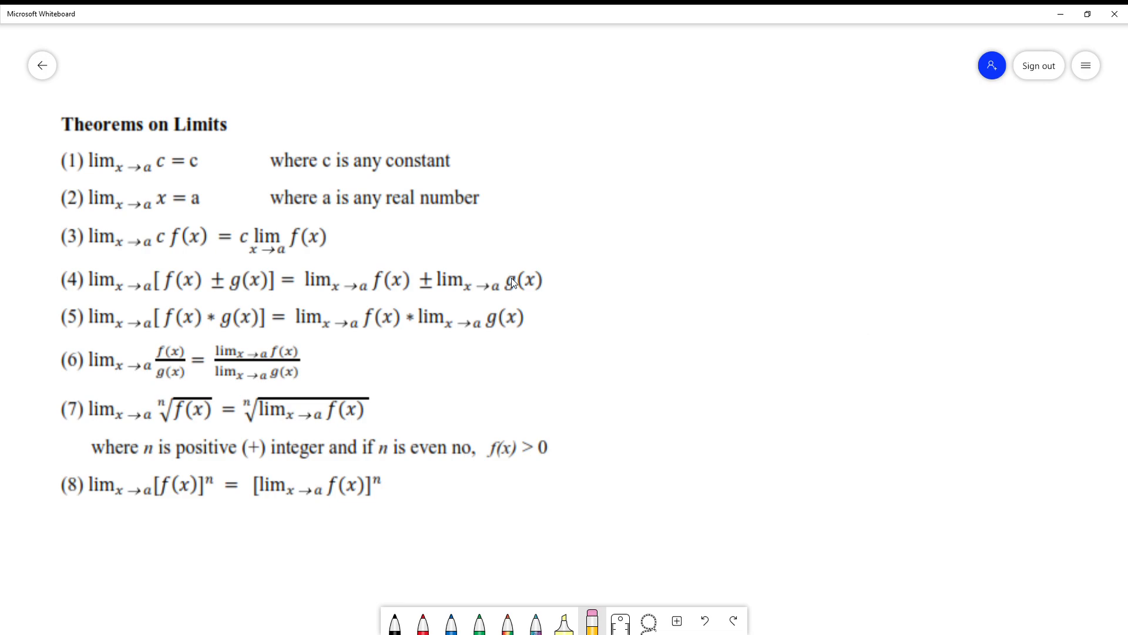
pyautogui.moveTo(113, 327)
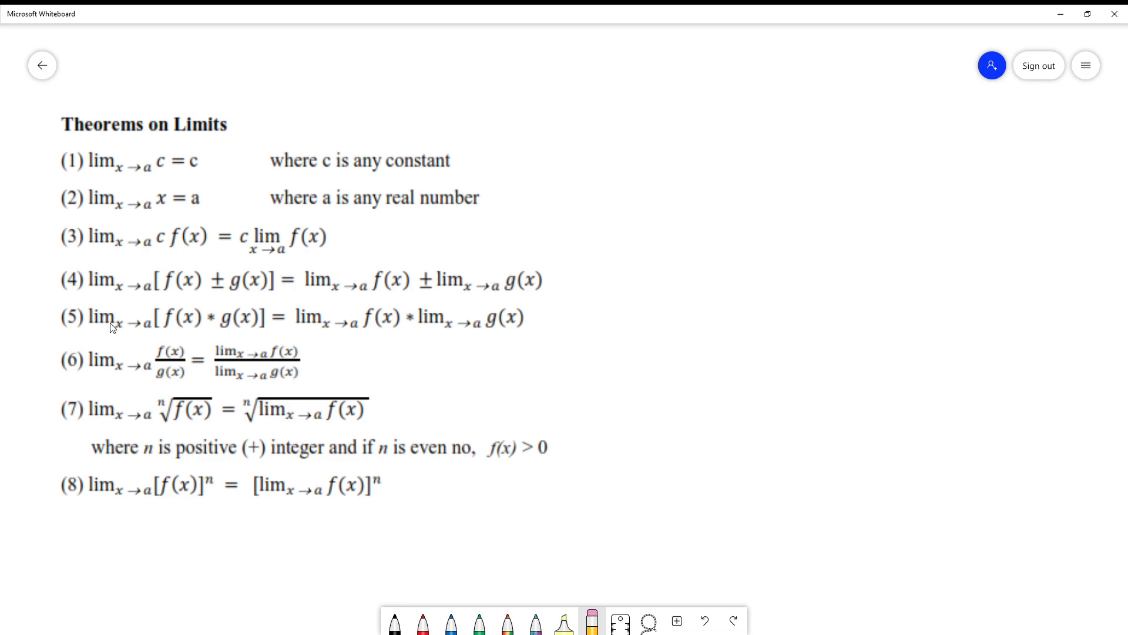
pyautogui.moveTo(219, 322)
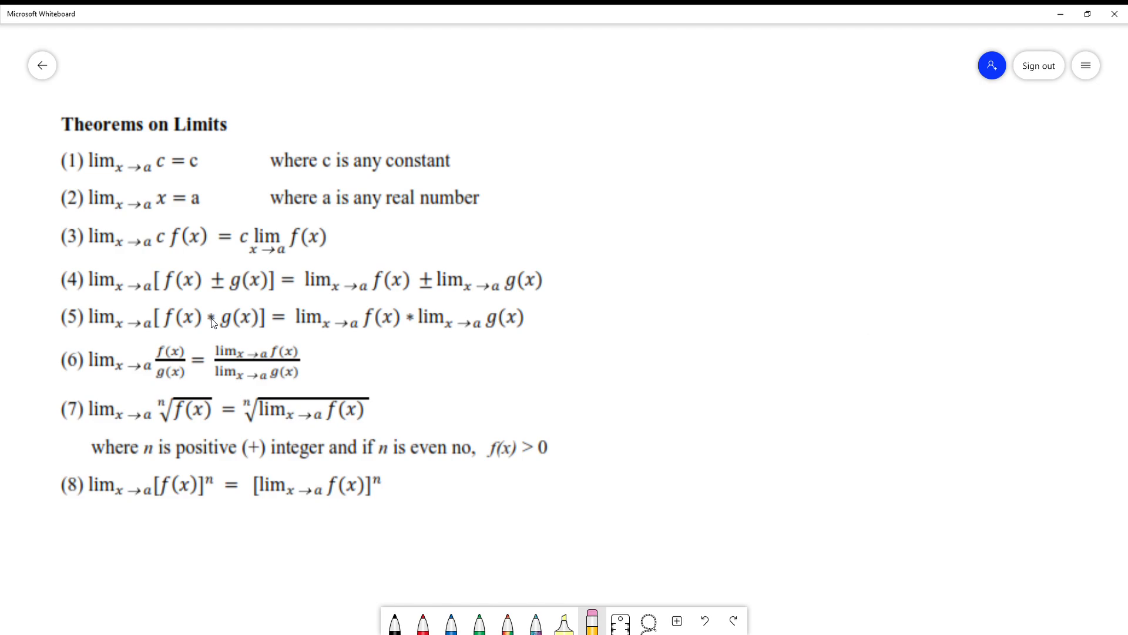
pyautogui.moveTo(239, 322)
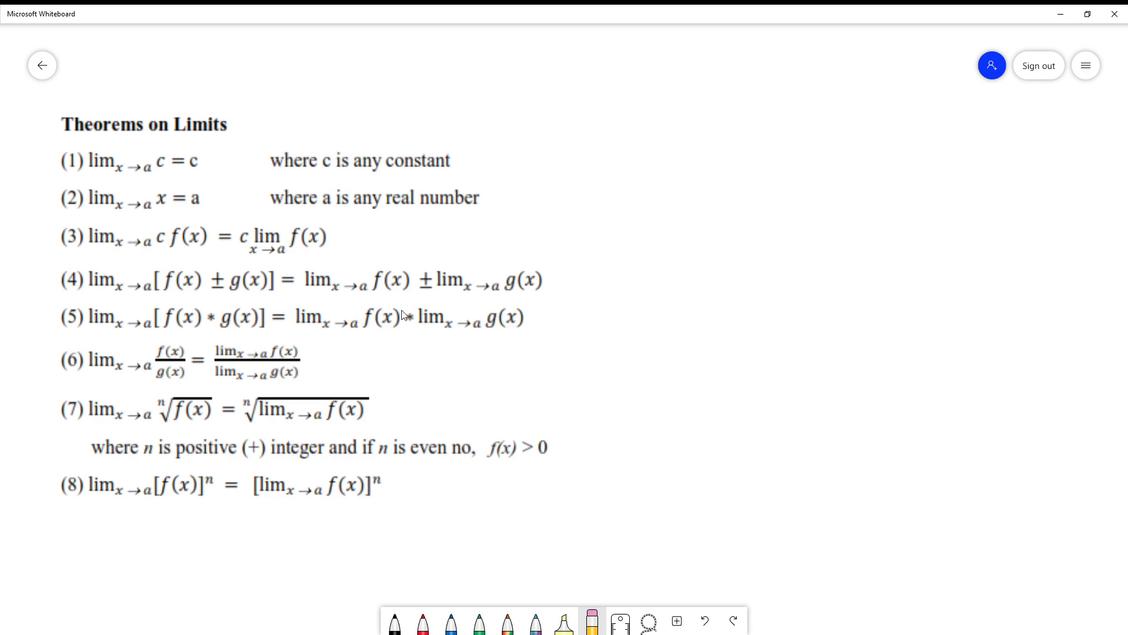
pyautogui.moveTo(501, 324)
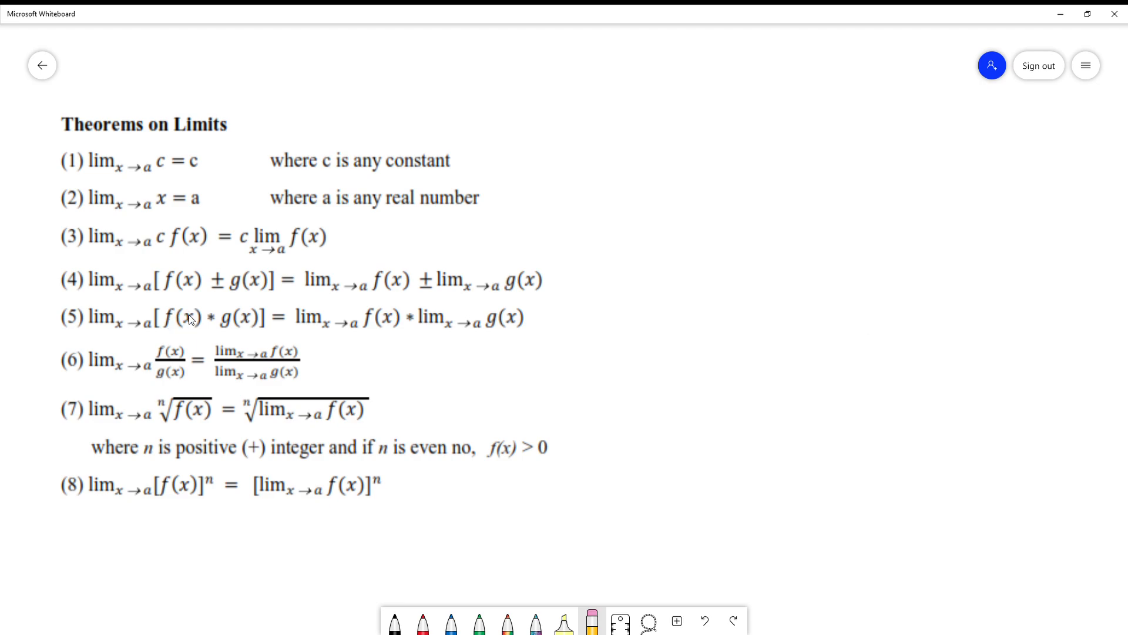
pyautogui.moveTo(345, 325)
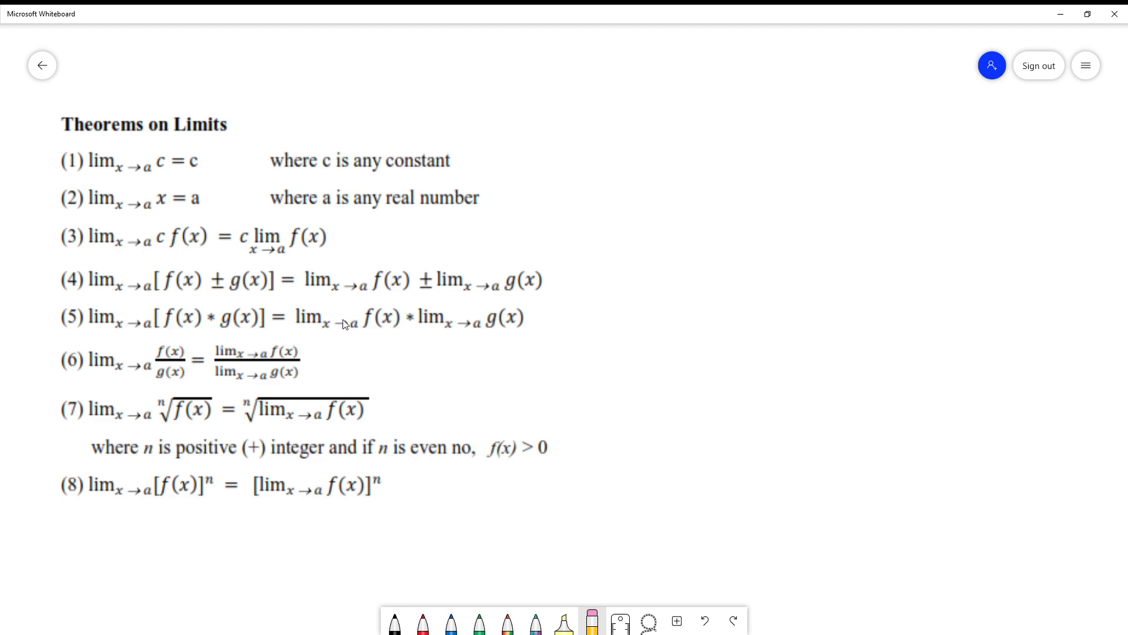
pyautogui.moveTo(224, 303)
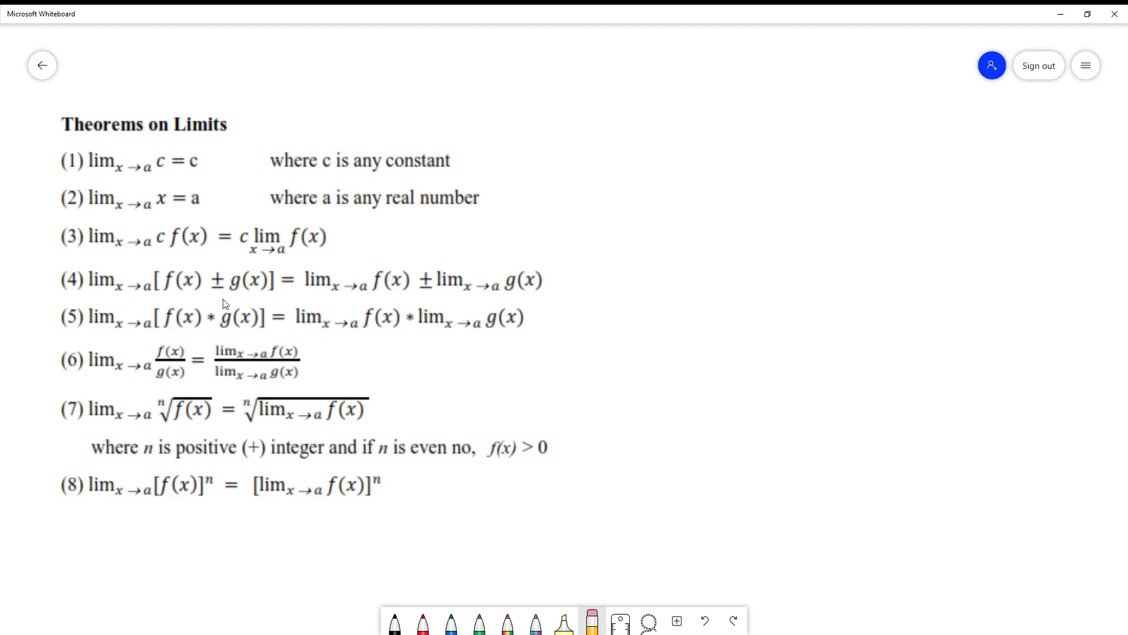
pyautogui.moveTo(513, 326)
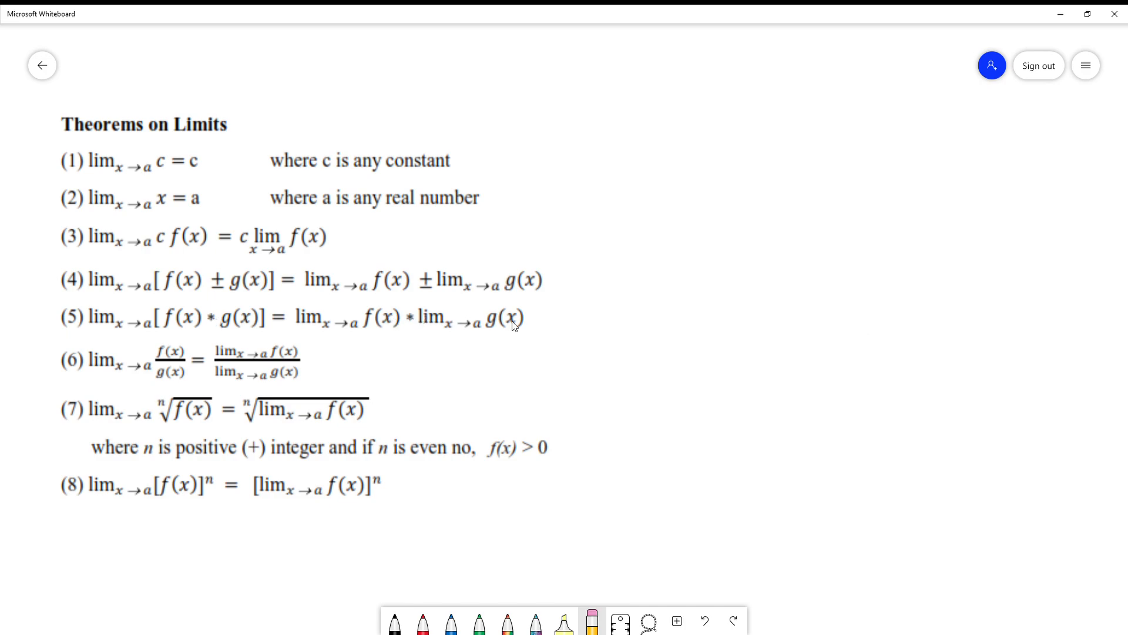
pyautogui.moveTo(125, 303)
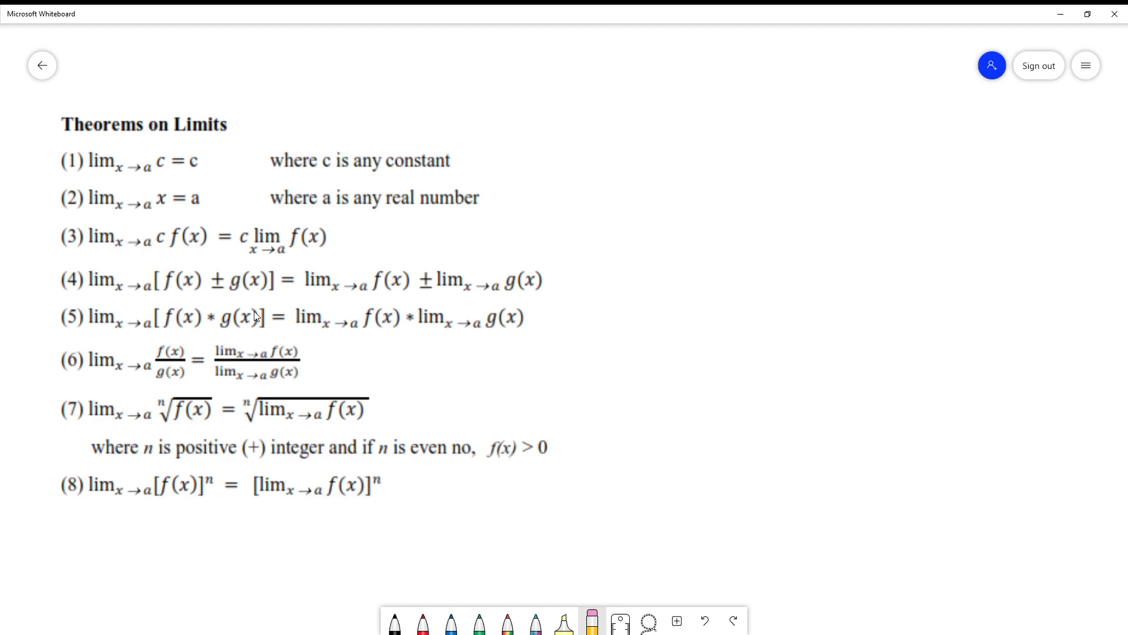
pyautogui.moveTo(197, 336)
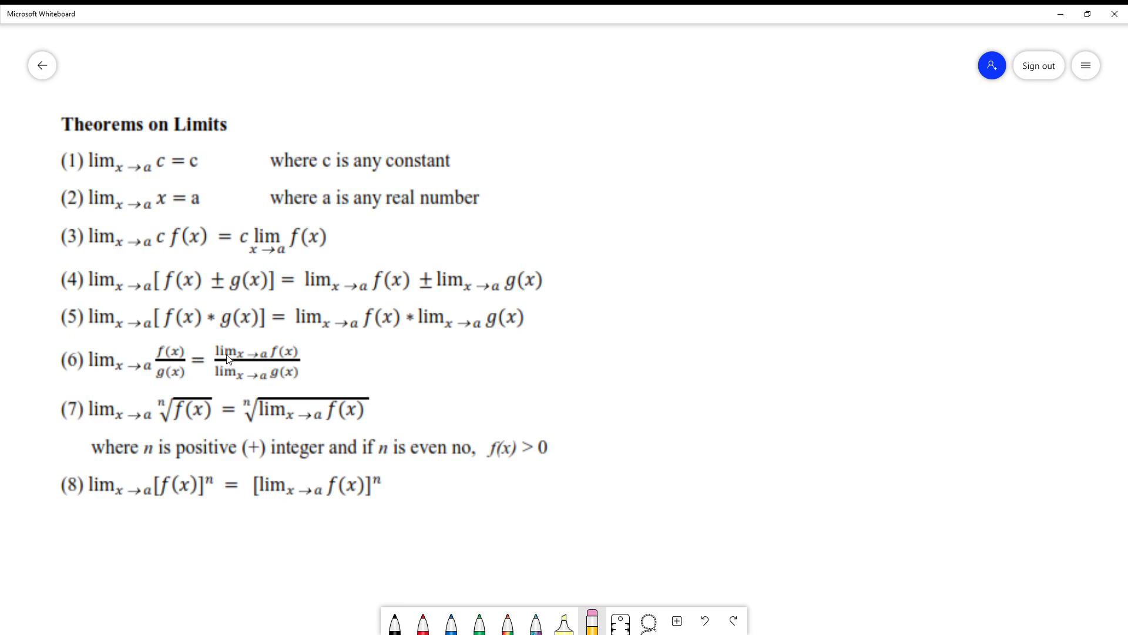
pyautogui.moveTo(235, 345)
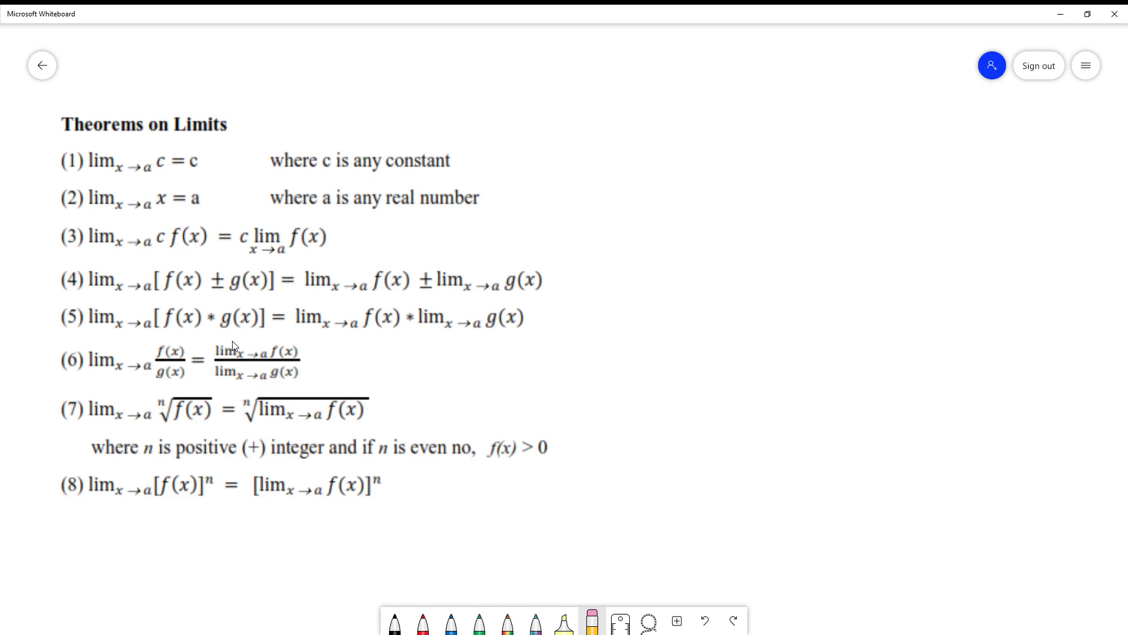
pyautogui.moveTo(238, 378)
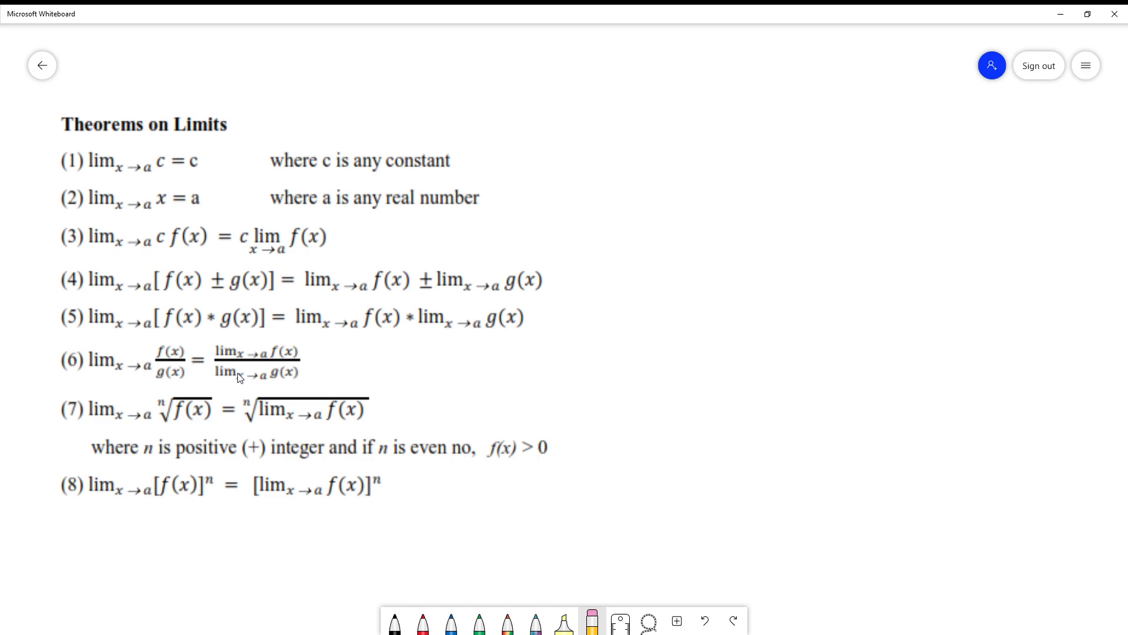
pyautogui.moveTo(140, 408)
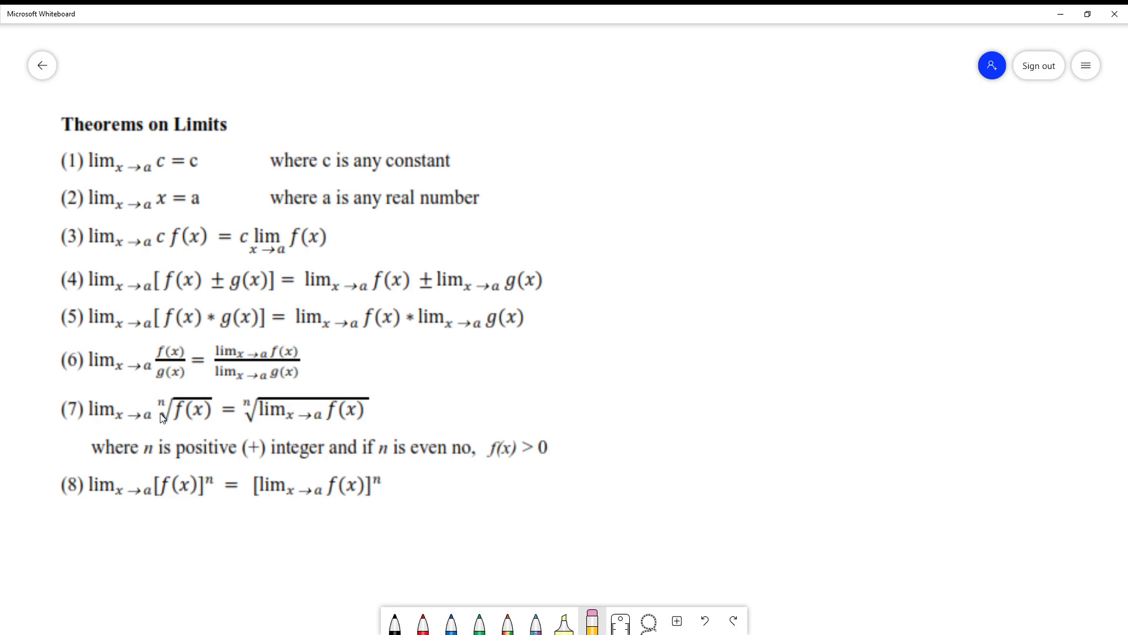
pyautogui.moveTo(104, 421)
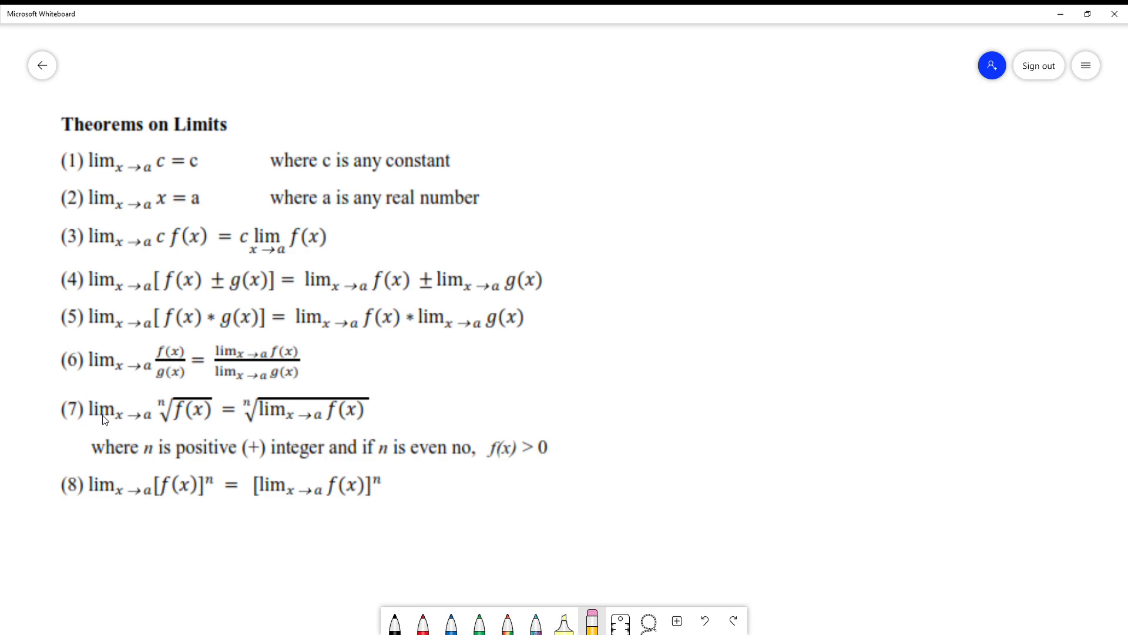
pyautogui.moveTo(160, 418)
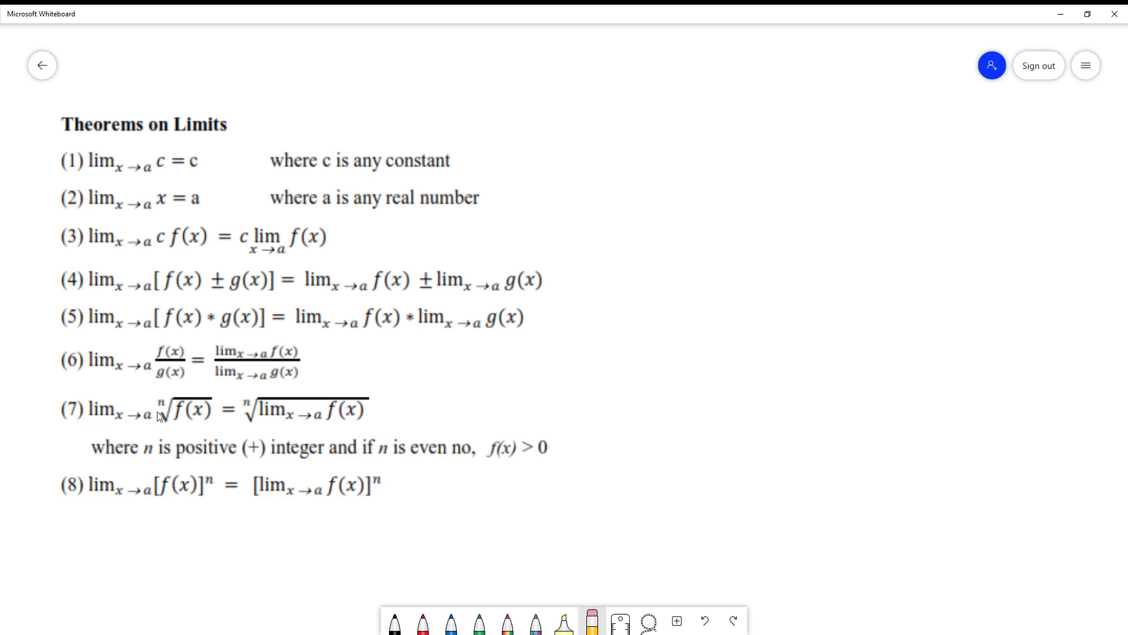
pyautogui.moveTo(156, 421)
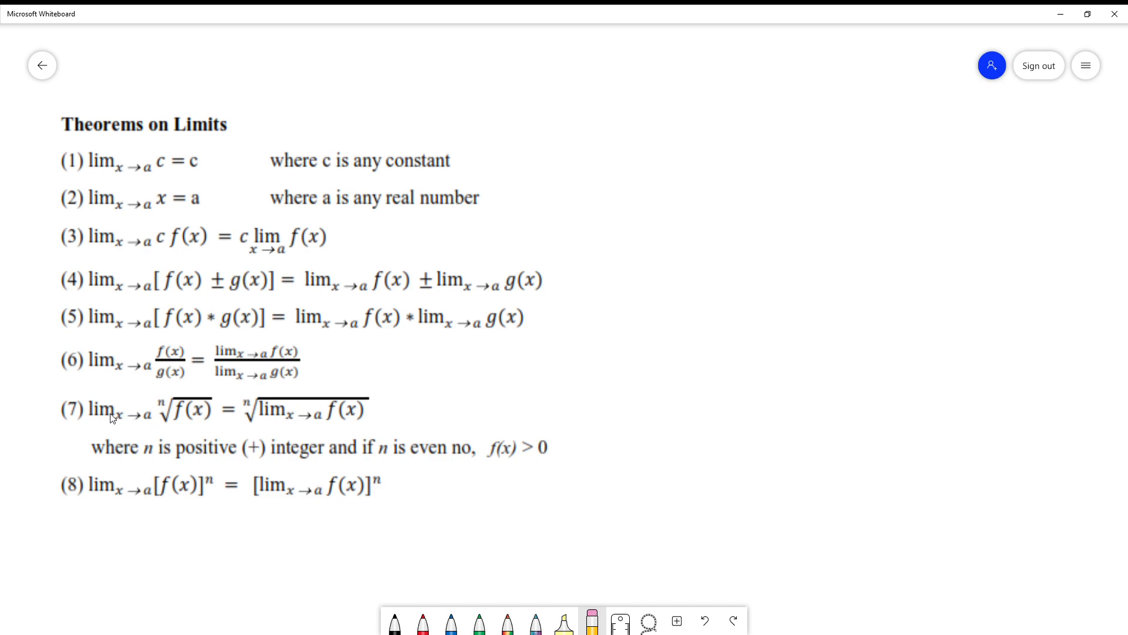
pyautogui.moveTo(320, 397)
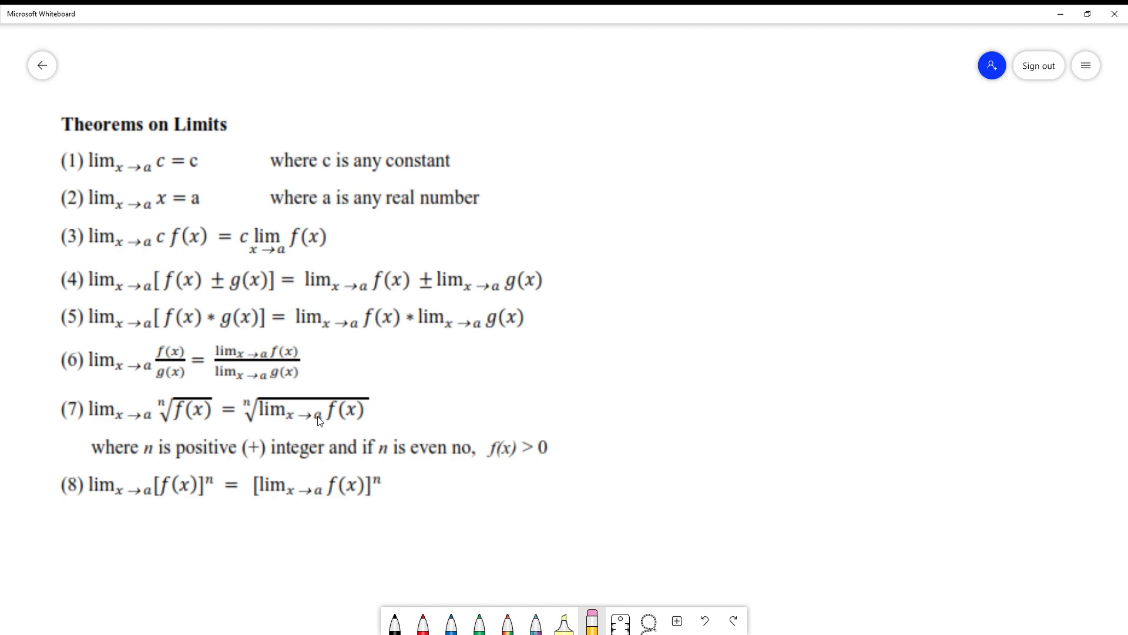
pyautogui.moveTo(443, 418)
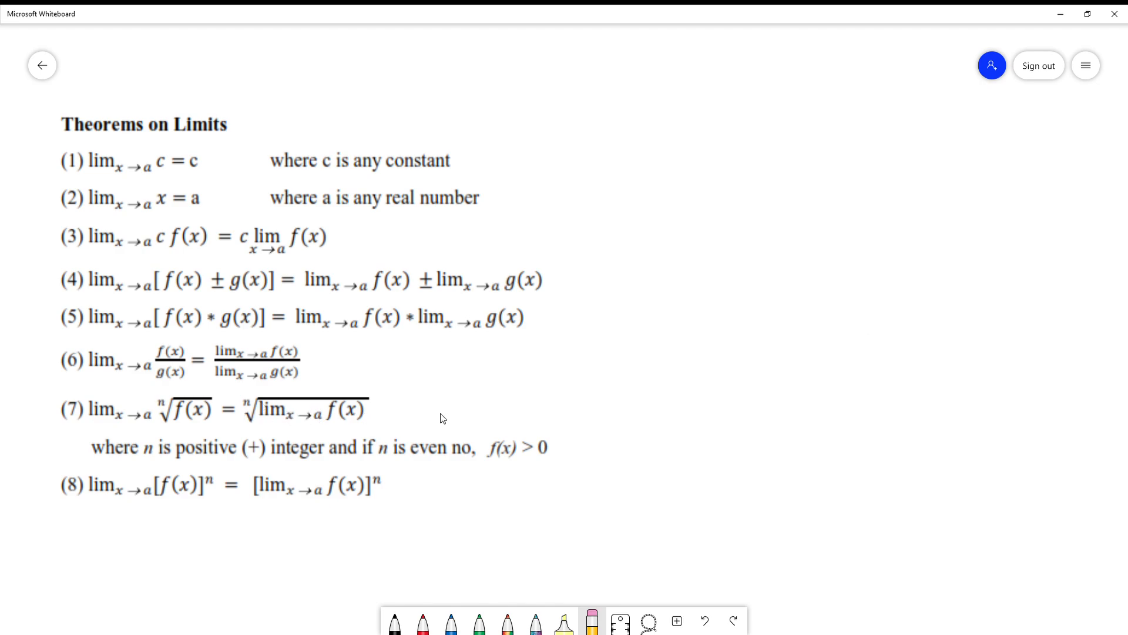
pyautogui.moveTo(434, 414)
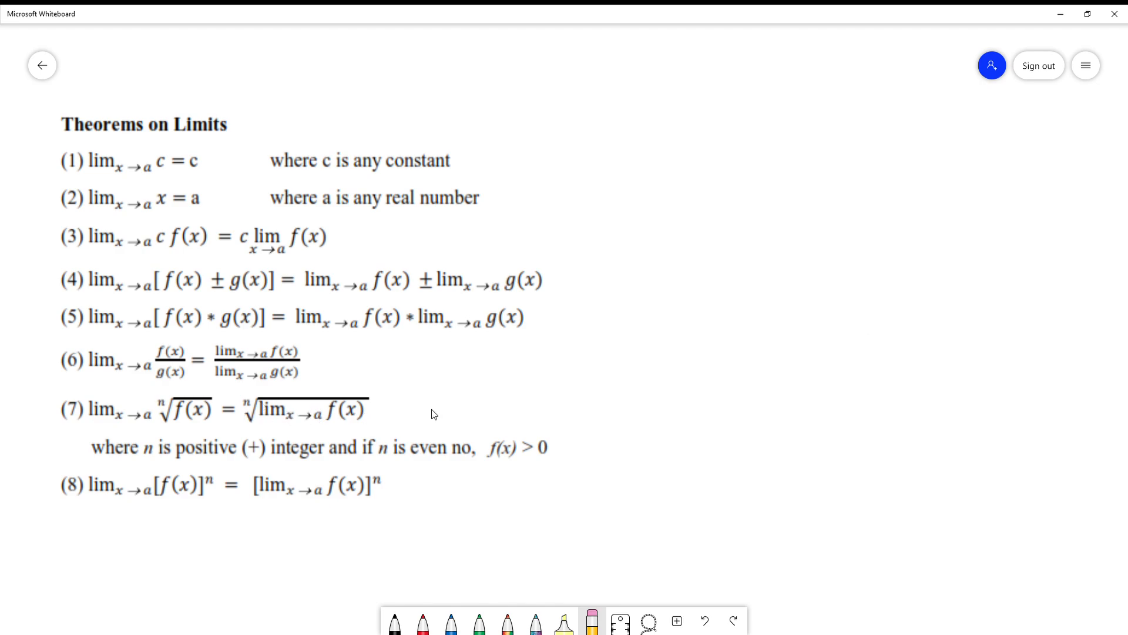
pyautogui.moveTo(369, 411)
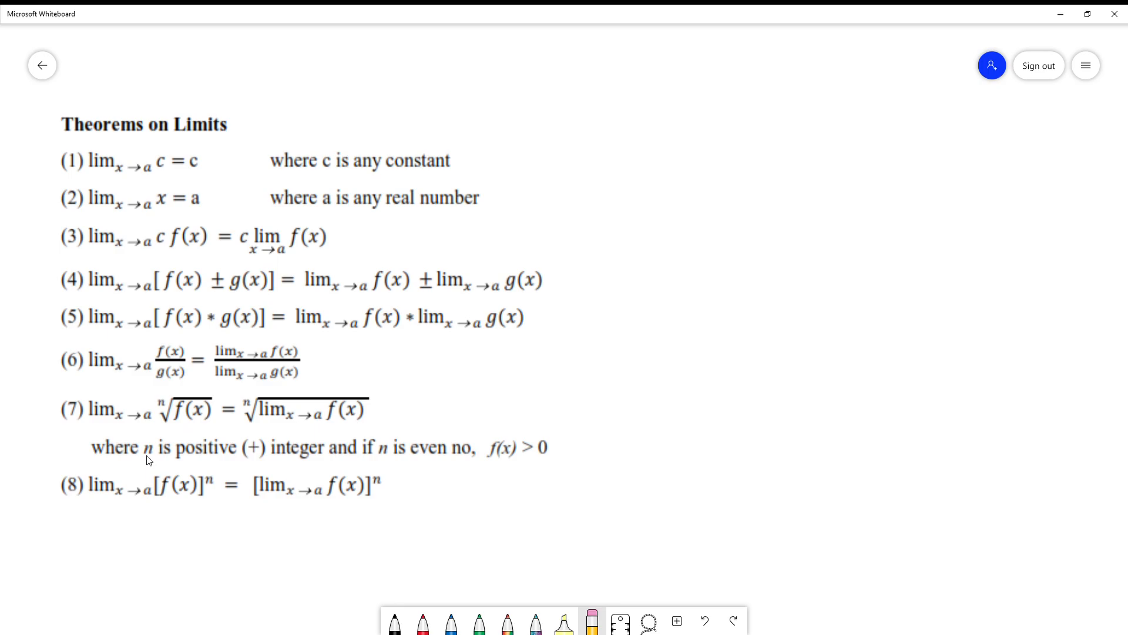
pyautogui.moveTo(255, 404)
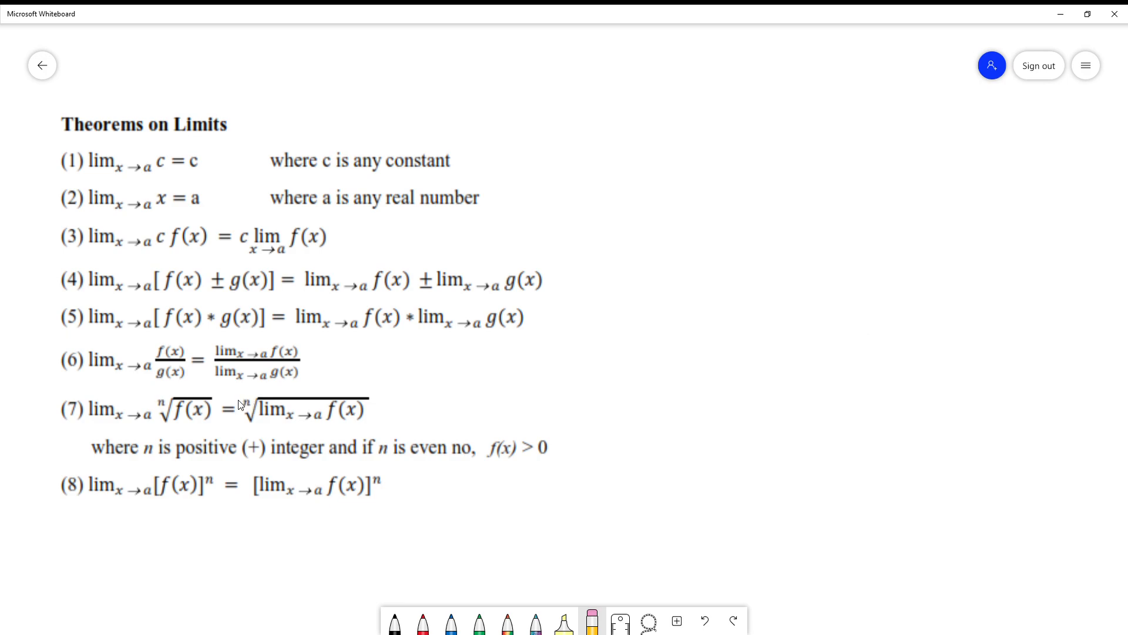
pyautogui.moveTo(252, 413)
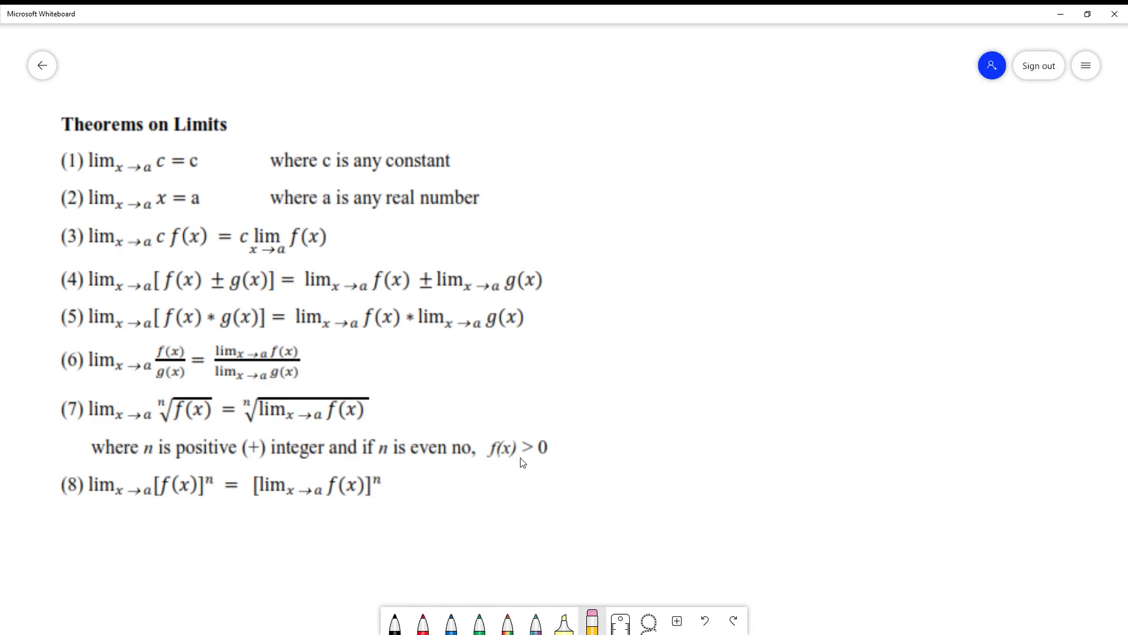
pyautogui.moveTo(464, 449)
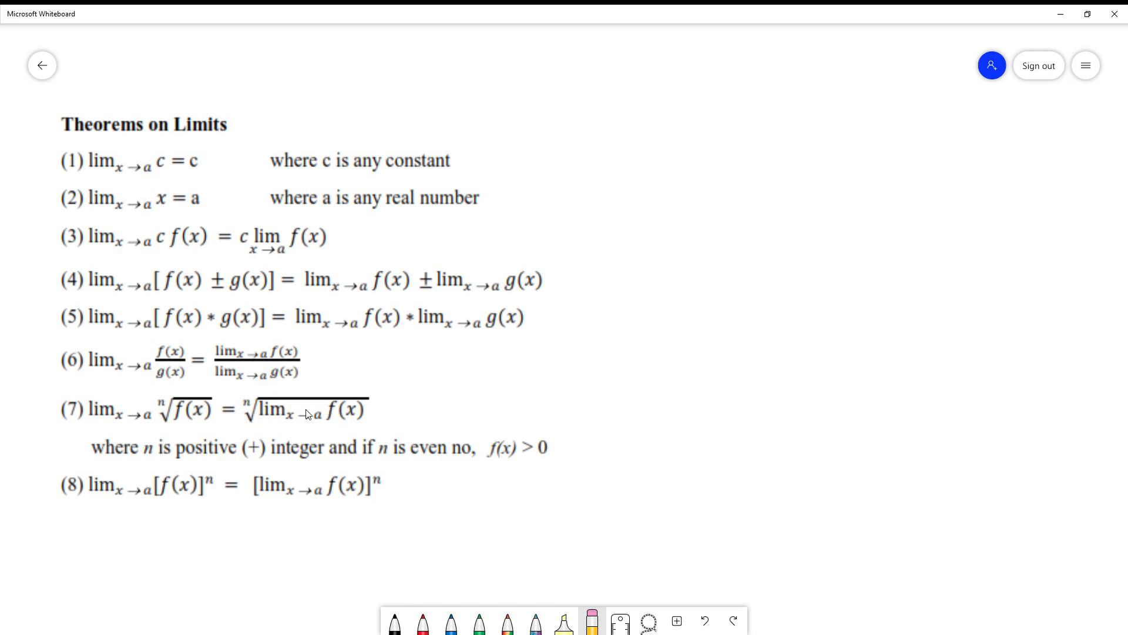
pyautogui.moveTo(362, 414)
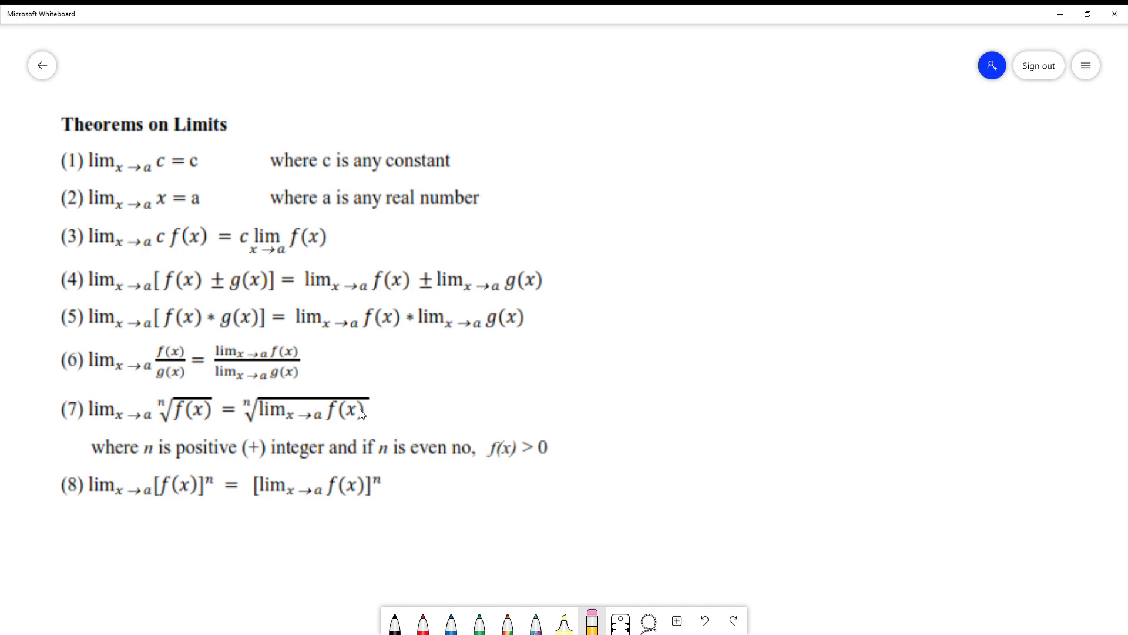
pyautogui.moveTo(222, 431)
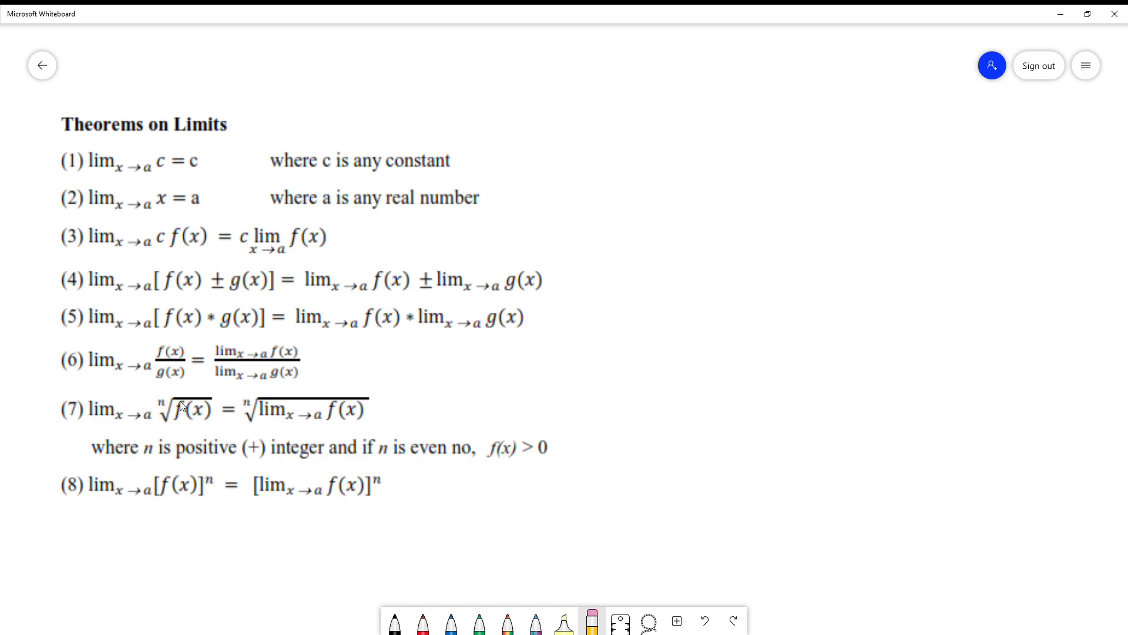
pyautogui.moveTo(172, 424)
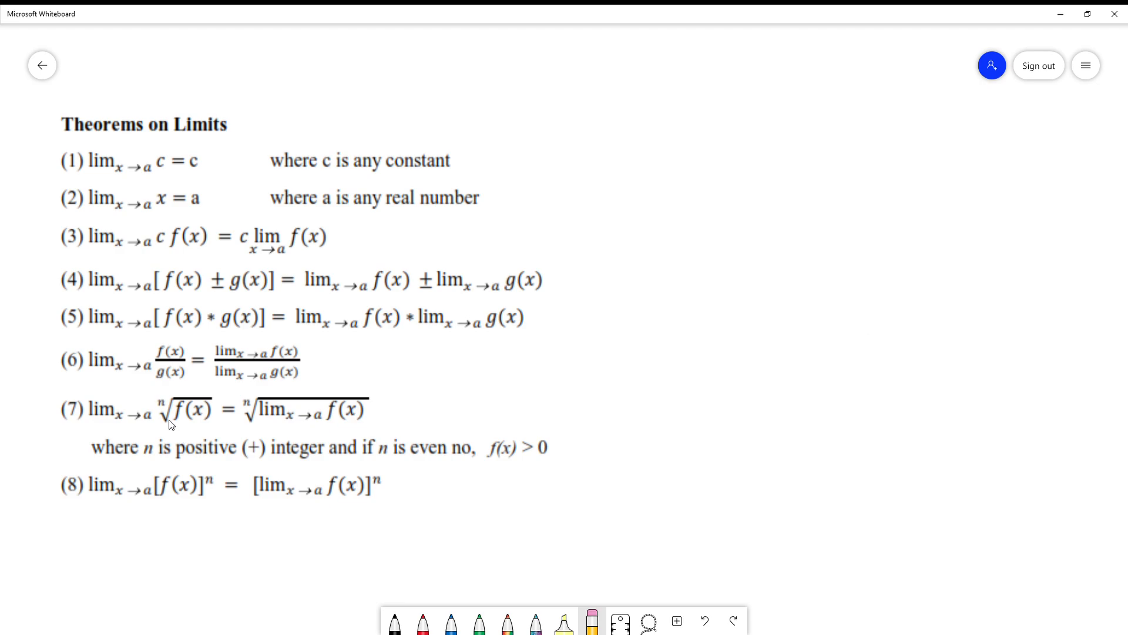
pyautogui.moveTo(207, 486)
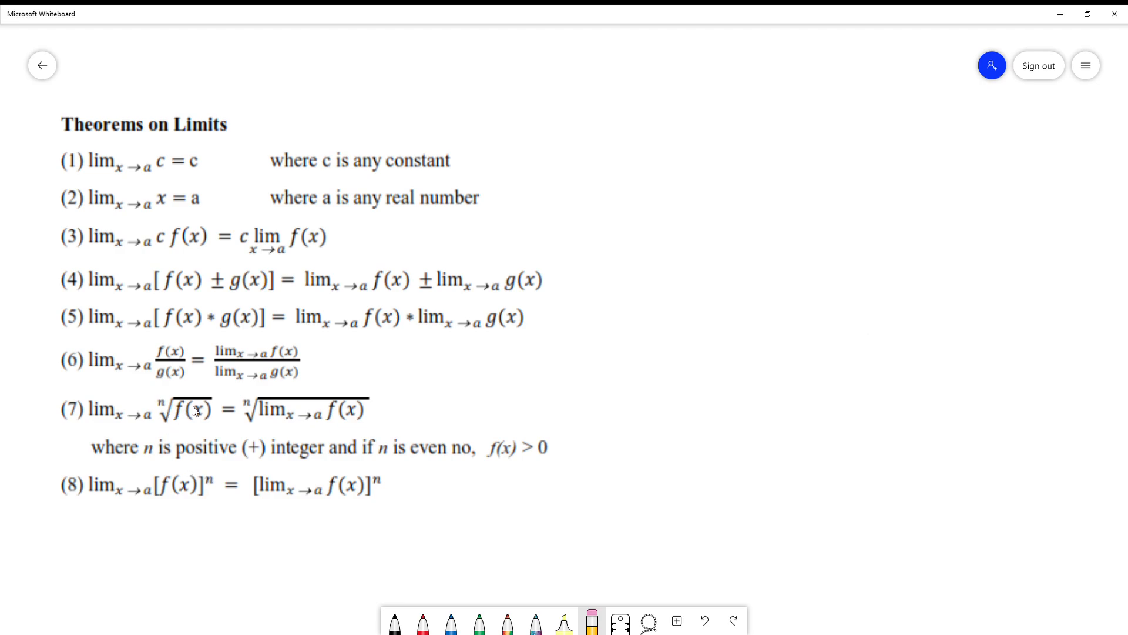
pyautogui.moveTo(219, 474)
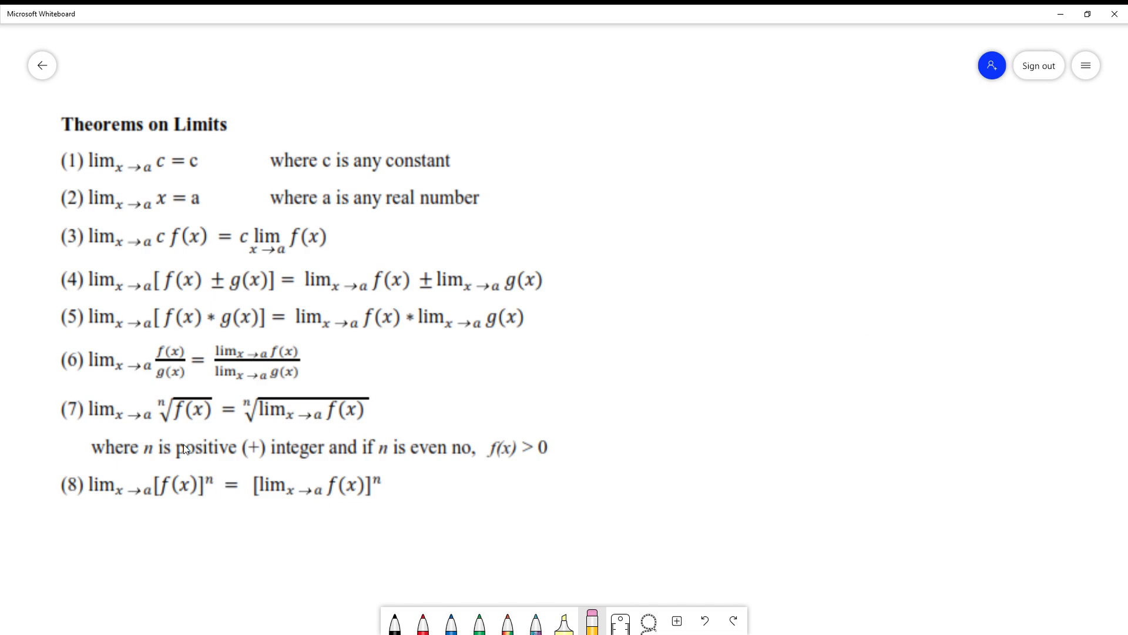
pyautogui.moveTo(108, 492)
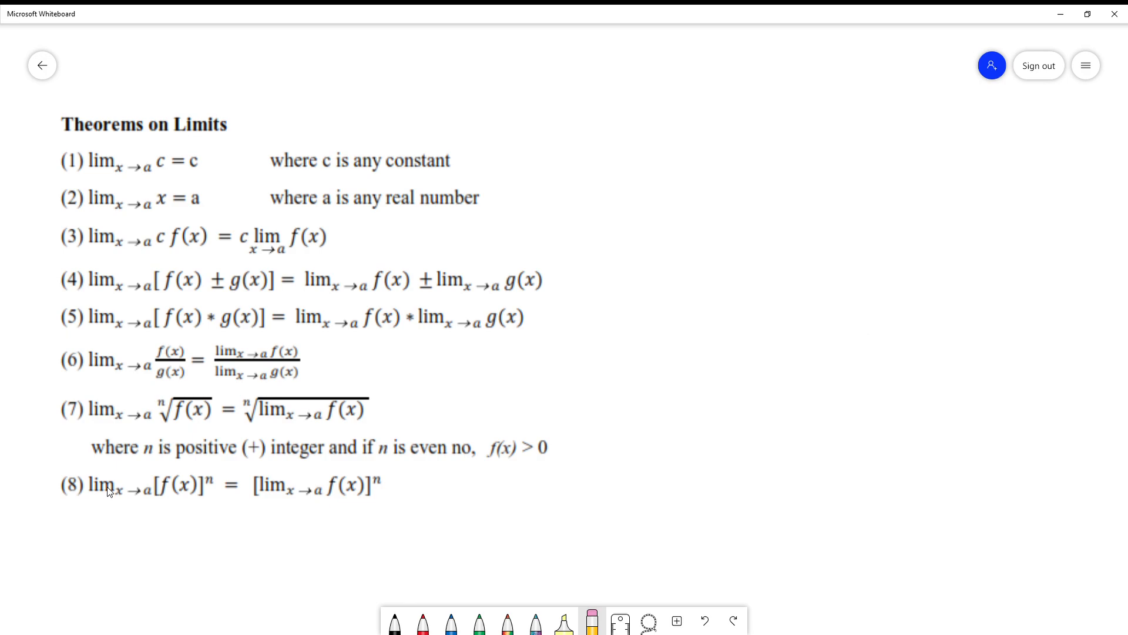
pyautogui.moveTo(274, 483)
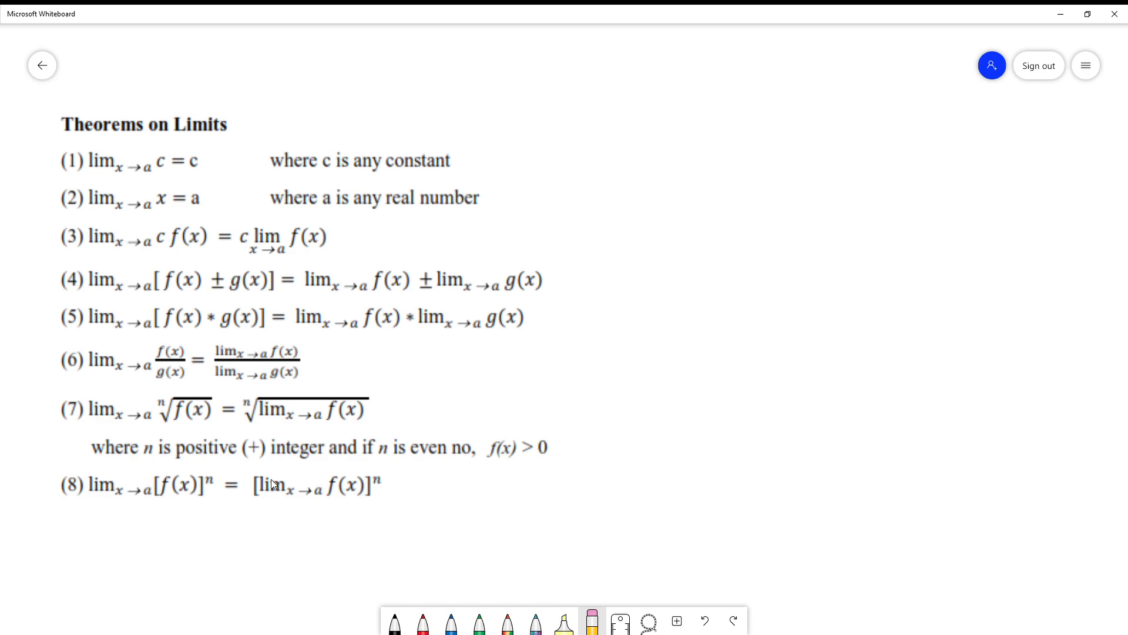
pyautogui.moveTo(329, 496)
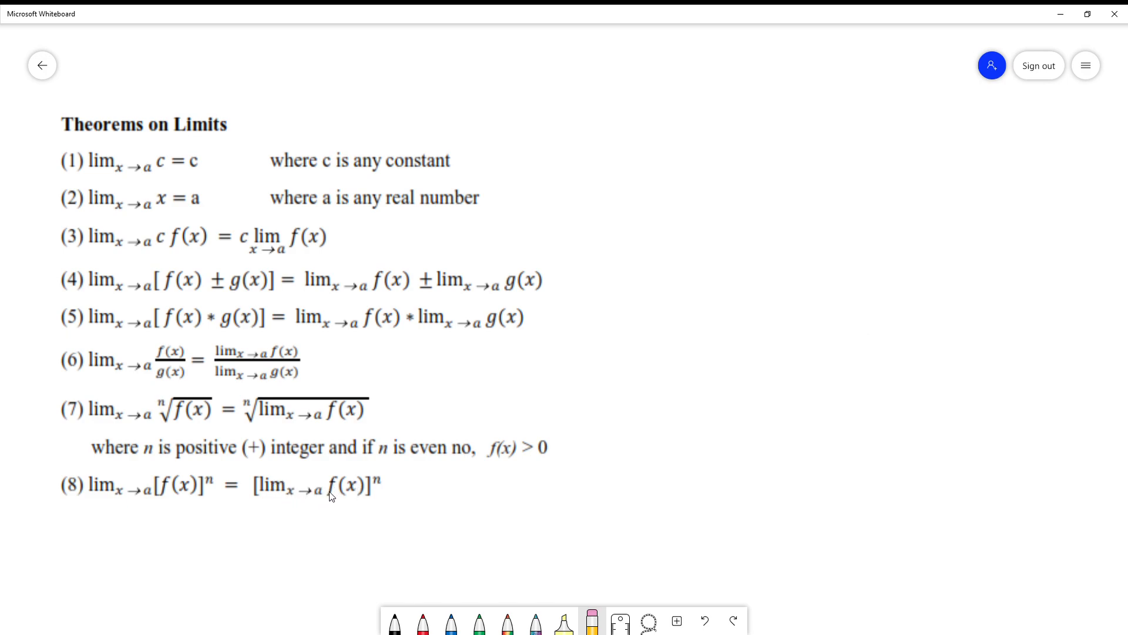
pyautogui.moveTo(383, 482)
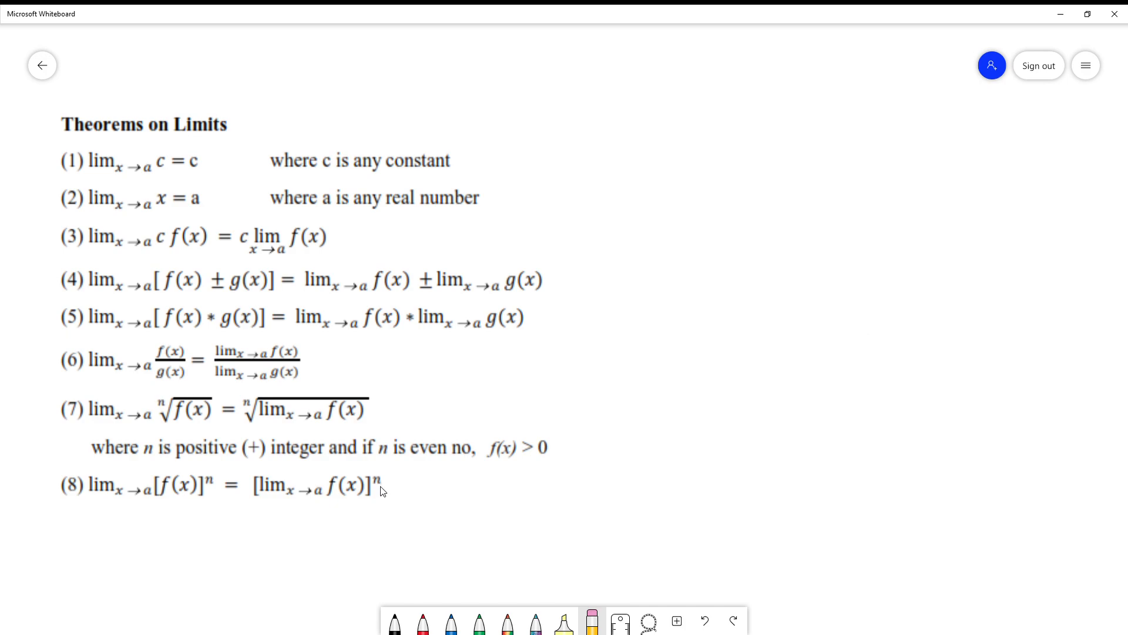
pyautogui.moveTo(394, 518)
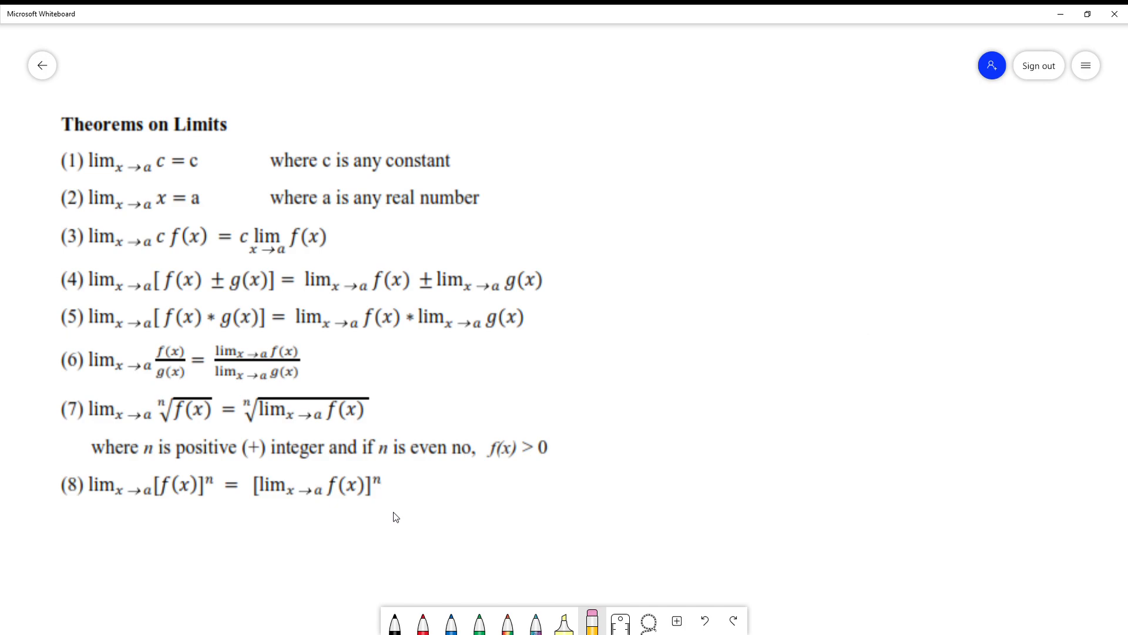
# Remove the Theorems on Limits image, leaving the Examples page with the limit problem.
pyautogui.click(423, 622)
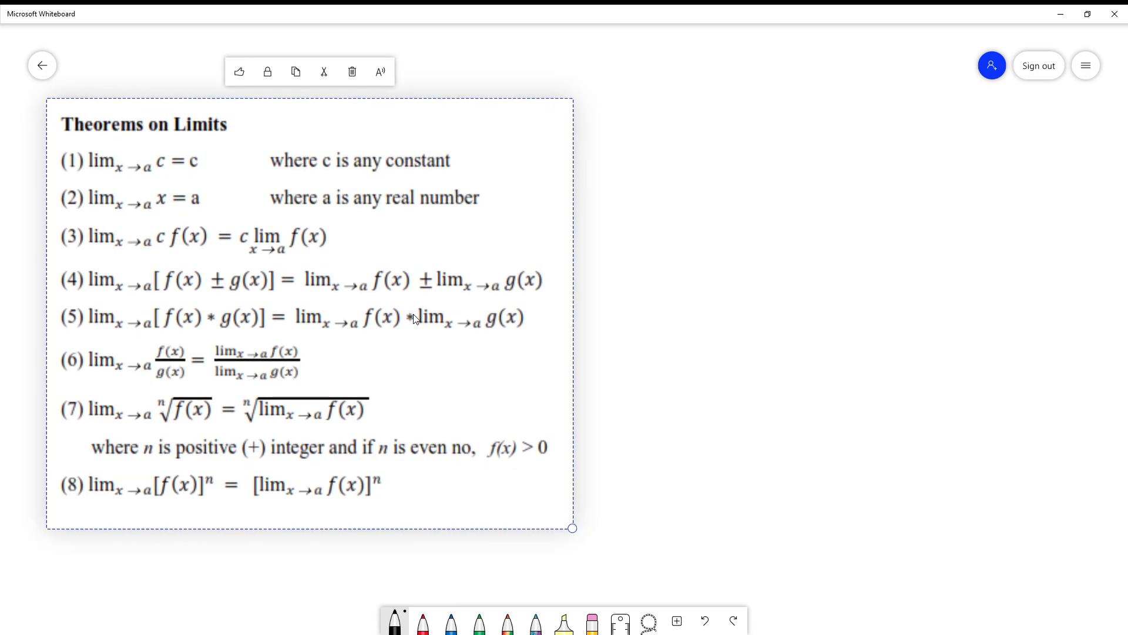
pyautogui.moveTo(351, 72)
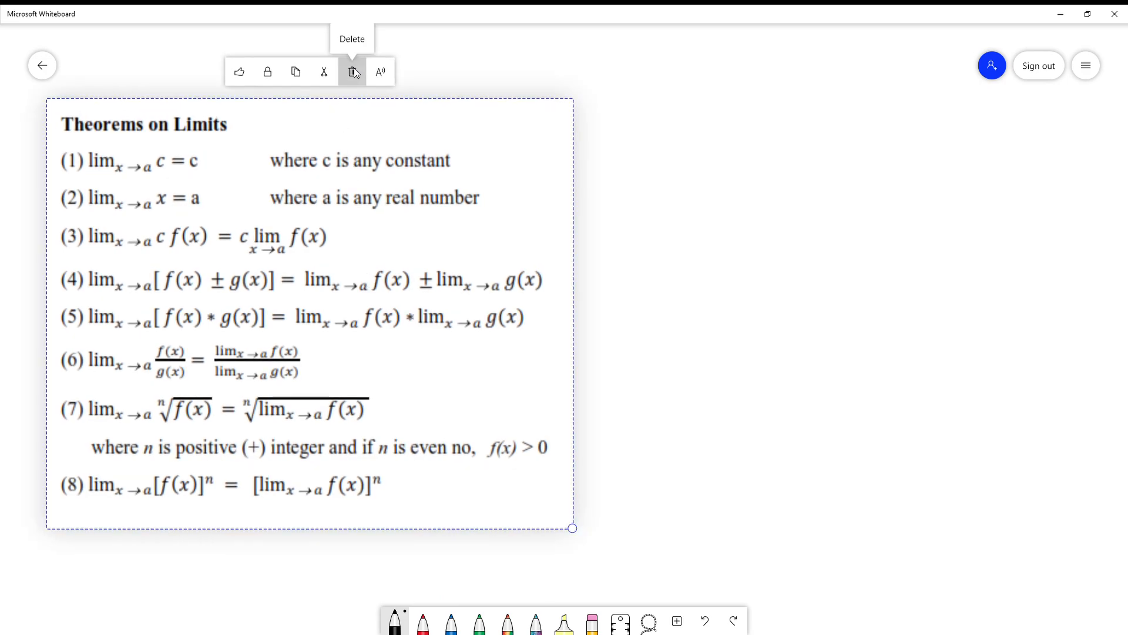
pyautogui.click(351, 71)
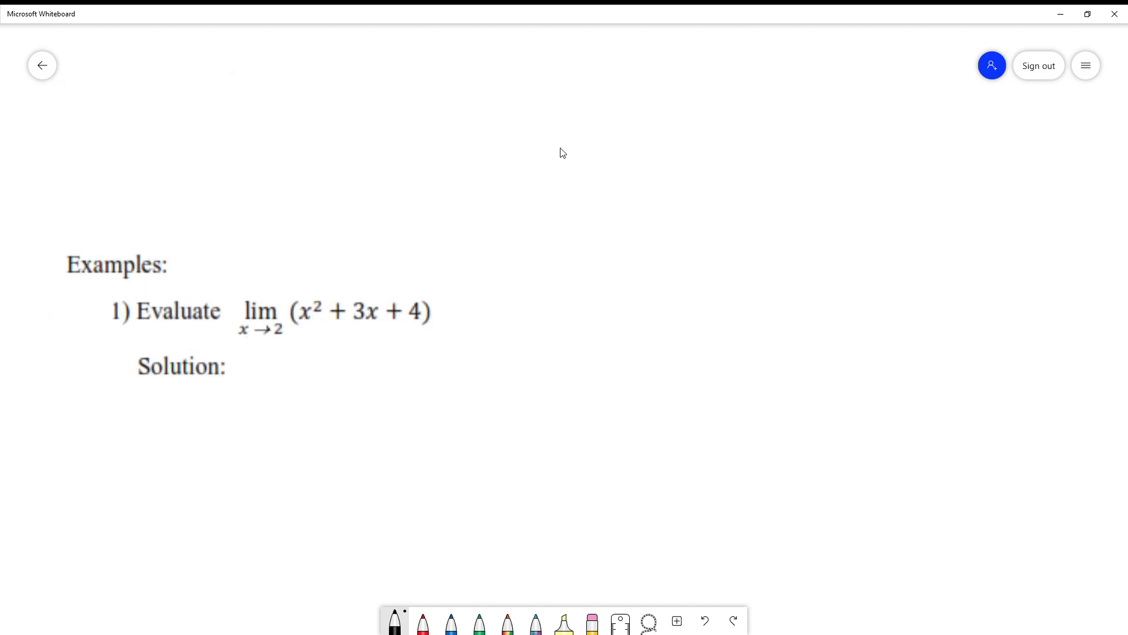
pyautogui.moveTo(546, 483)
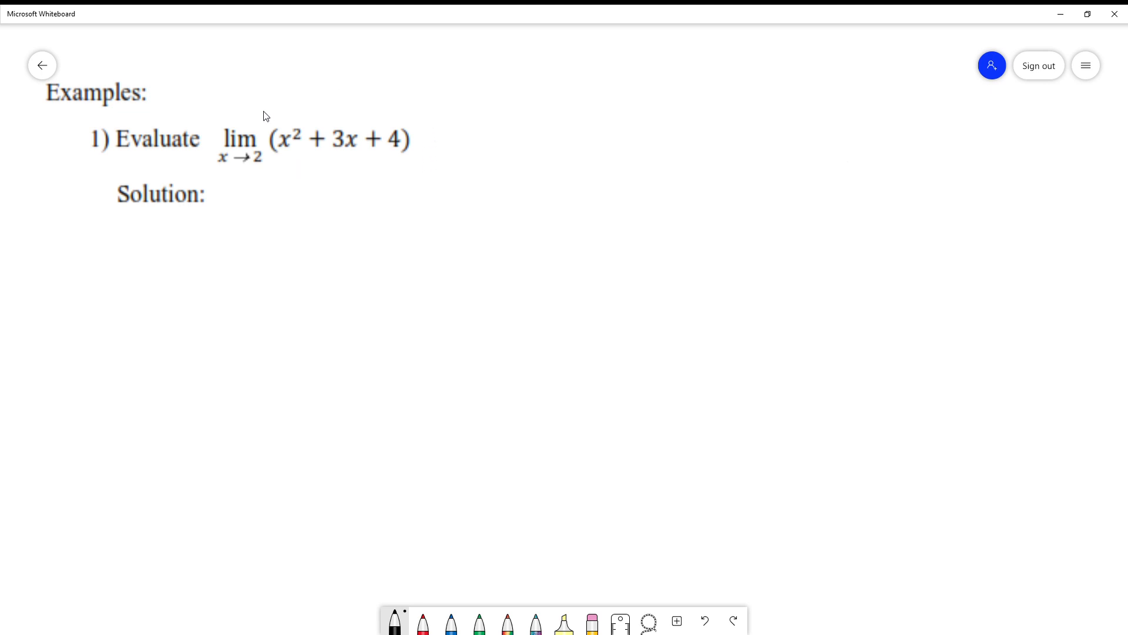
pyautogui.moveTo(373, 144)
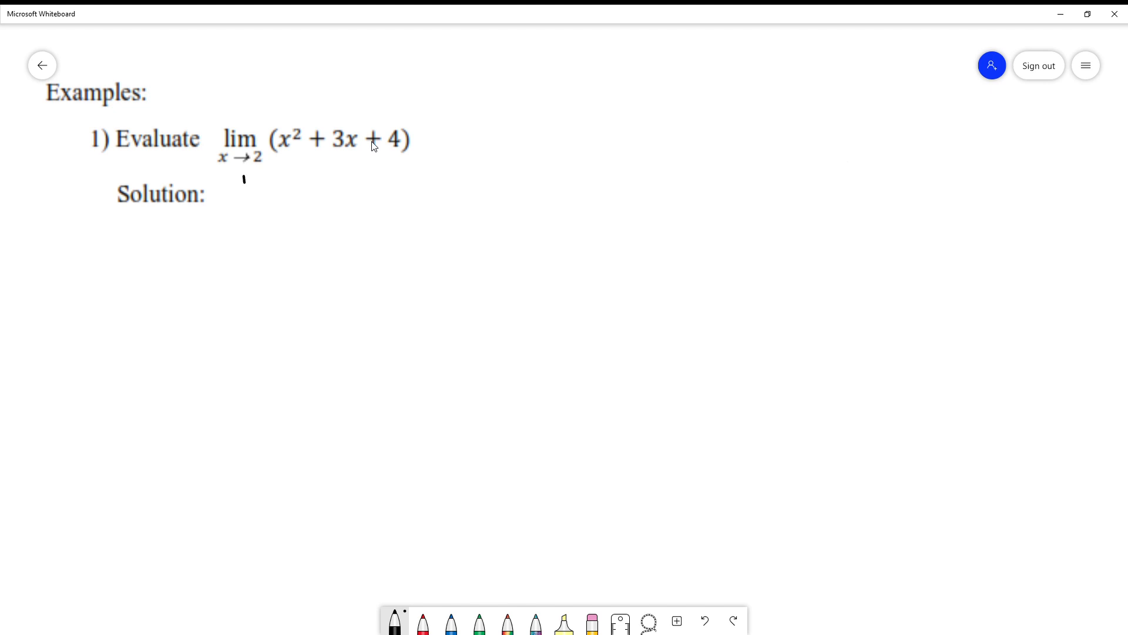
# Handwrite lim x→2 x² on the line below Solution, undoing the misplaced first Lim.
pyautogui.moveTo(241, 183); pyautogui.dragTo(278, 176)
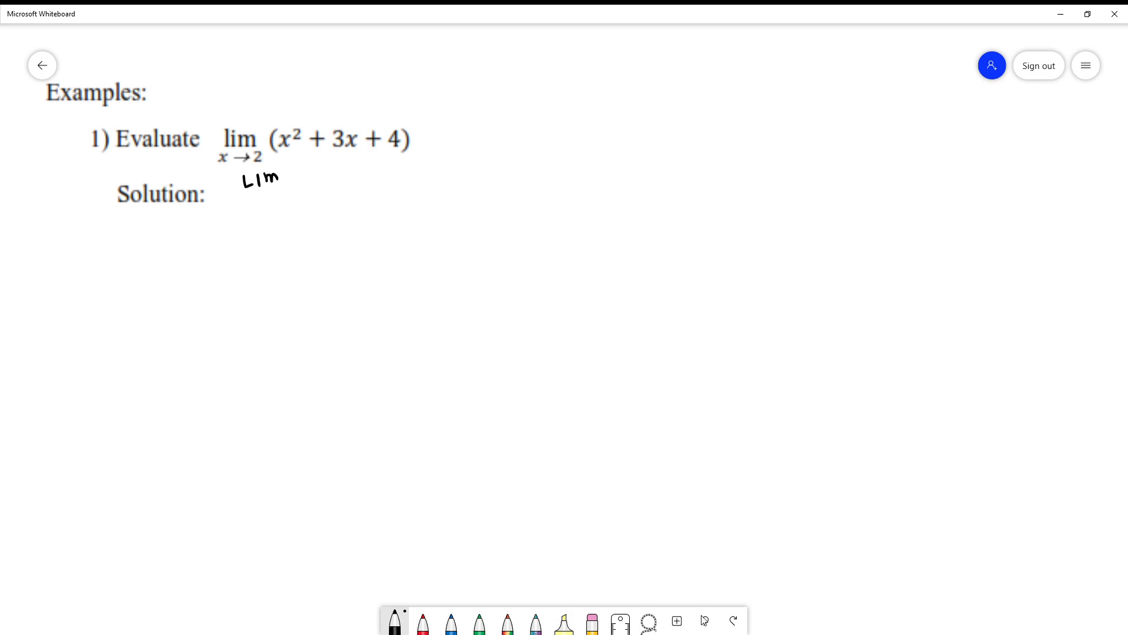
pyautogui.click(704, 621)
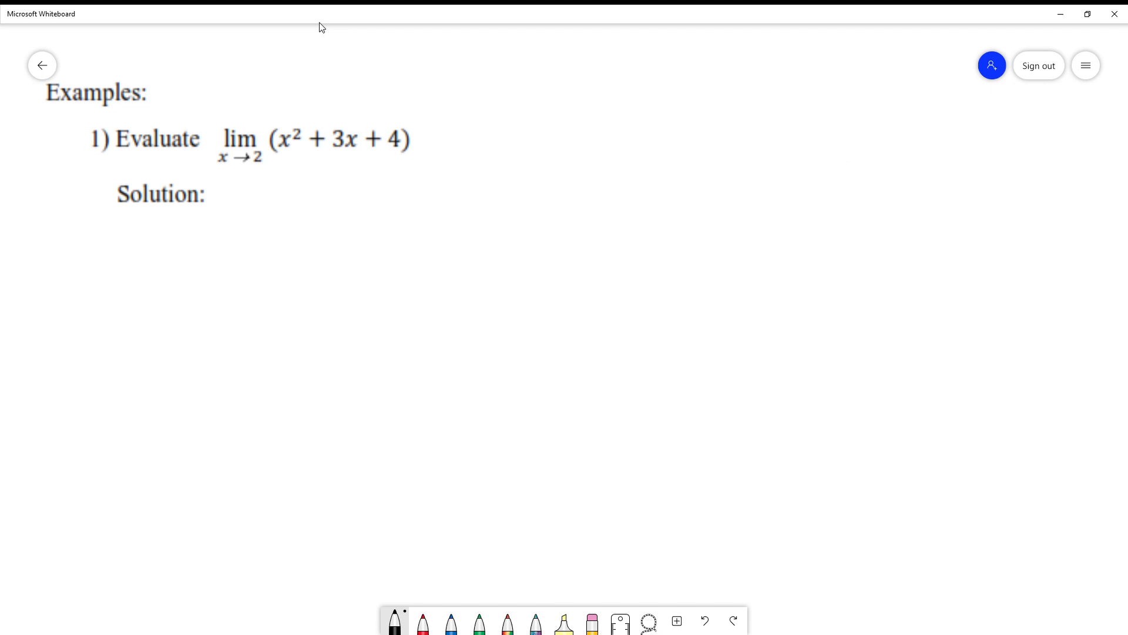
pyautogui.moveTo(167, 231); pyautogui.dragTo(185, 220)
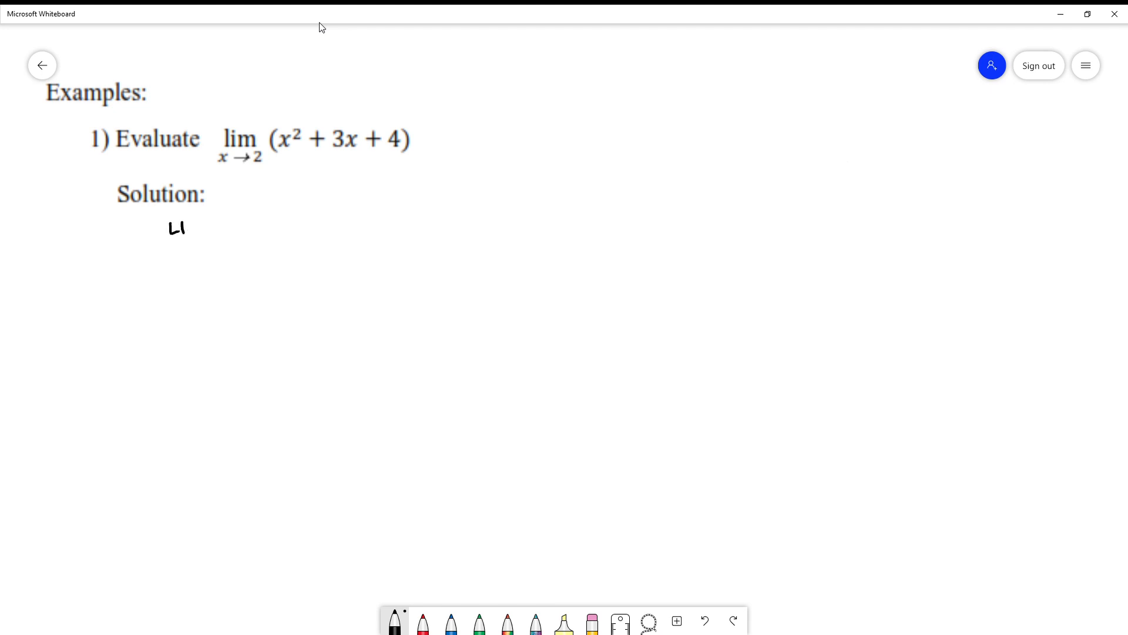
pyautogui.moveTo(179, 223); pyautogui.dragTo(224, 223)
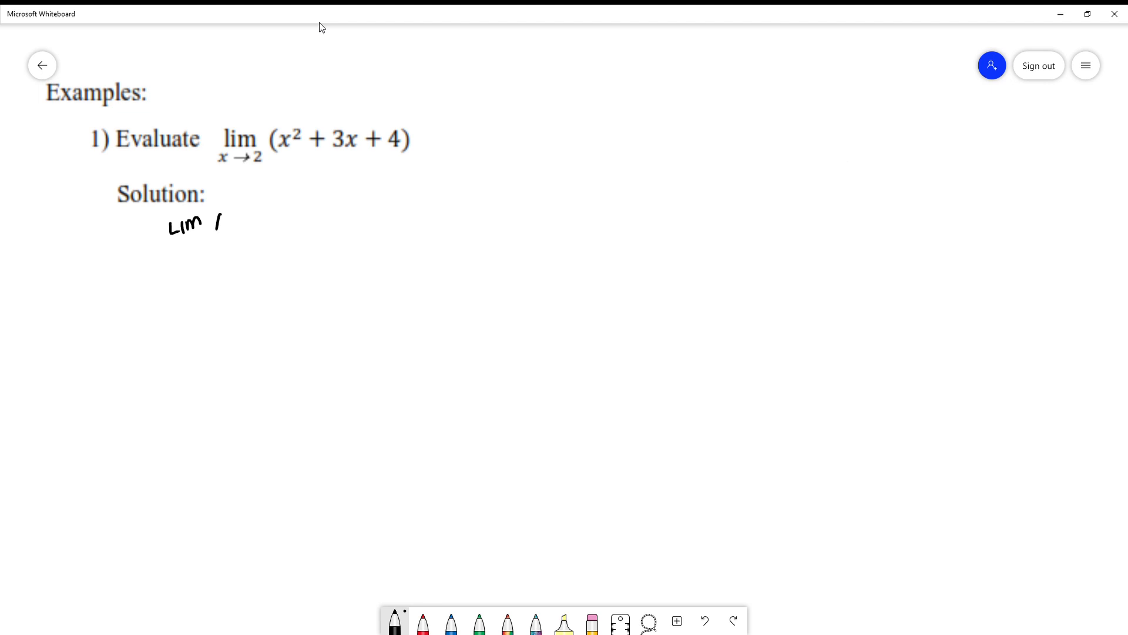
pyautogui.moveTo(217, 220); pyautogui.dragTo(231, 212)
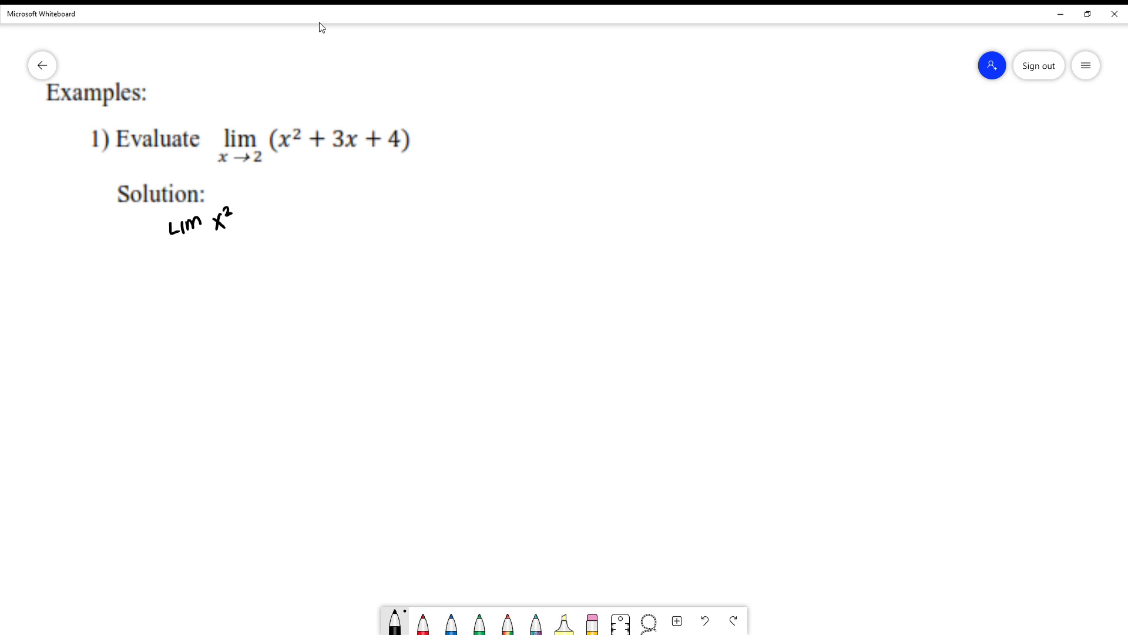
# Continue the line with + lim x→2 3x + lim x→2 4.
pyautogui.moveTo(165, 248); pyautogui.dragTo(201, 238)
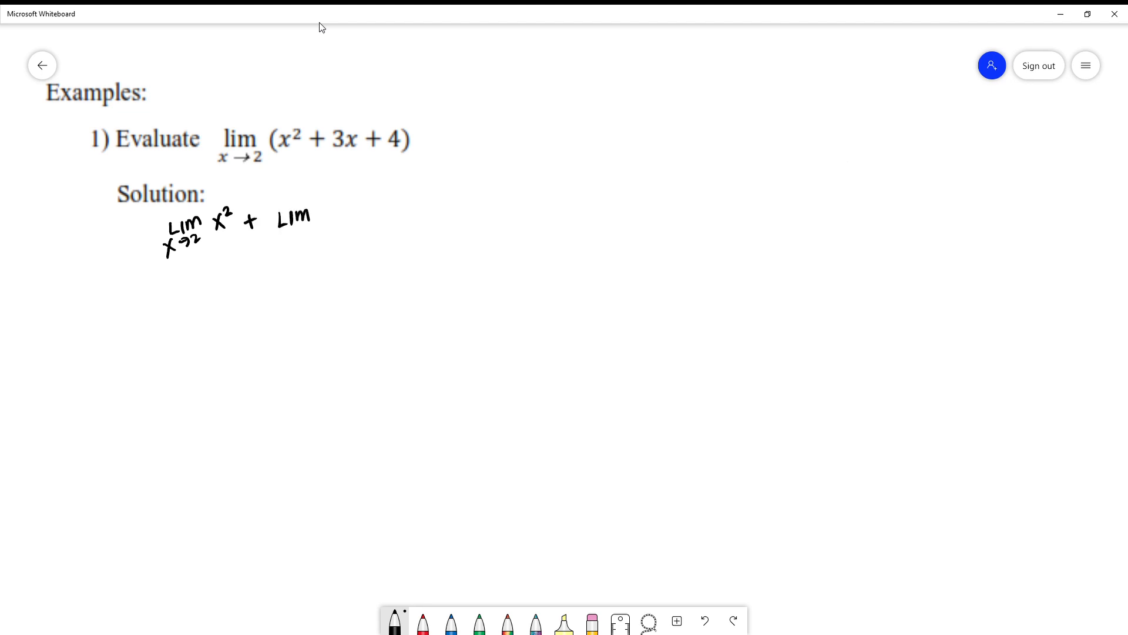
pyautogui.moveTo(316, 217); pyautogui.dragTo(342, 216)
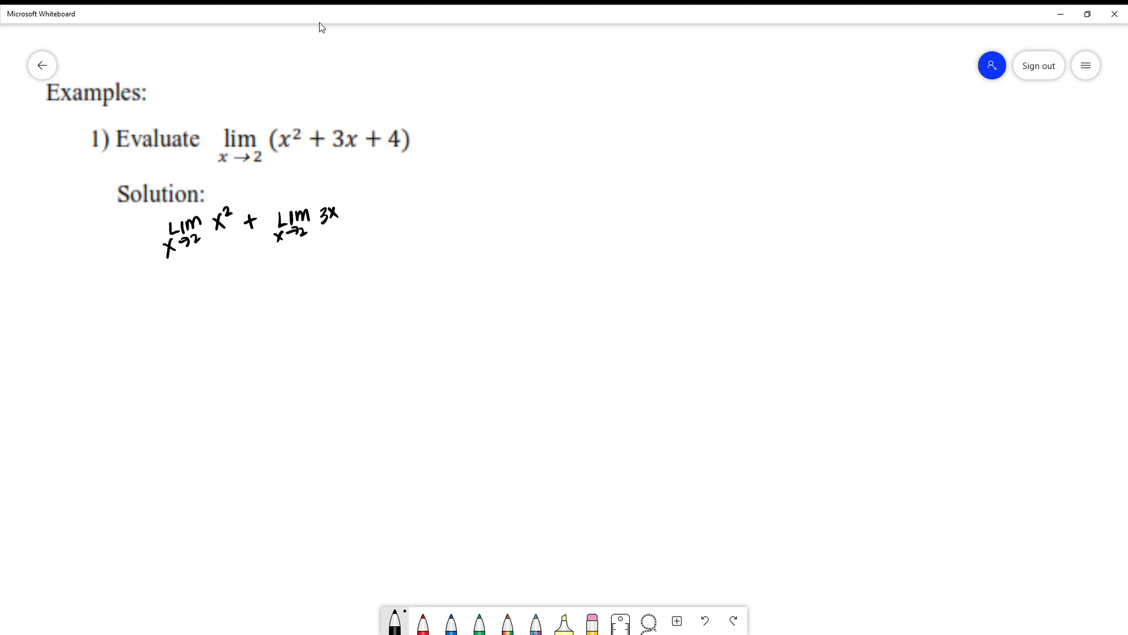
pyautogui.moveTo(352, 212); pyautogui.dragTo(386, 209)
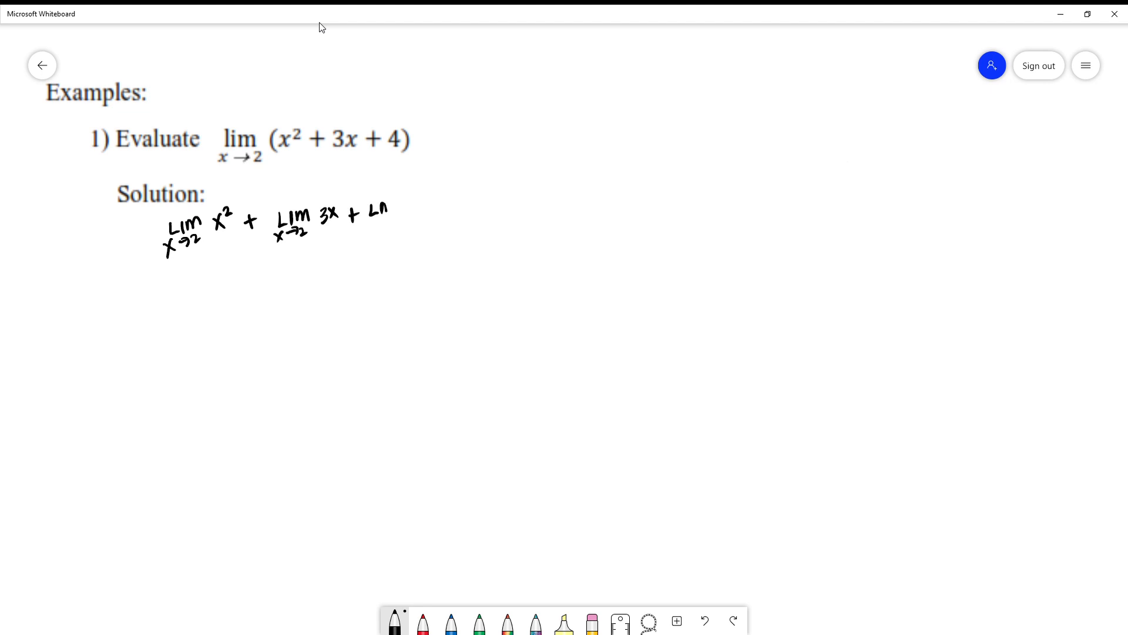
pyautogui.moveTo(370, 209); pyautogui.dragTo(413, 213)
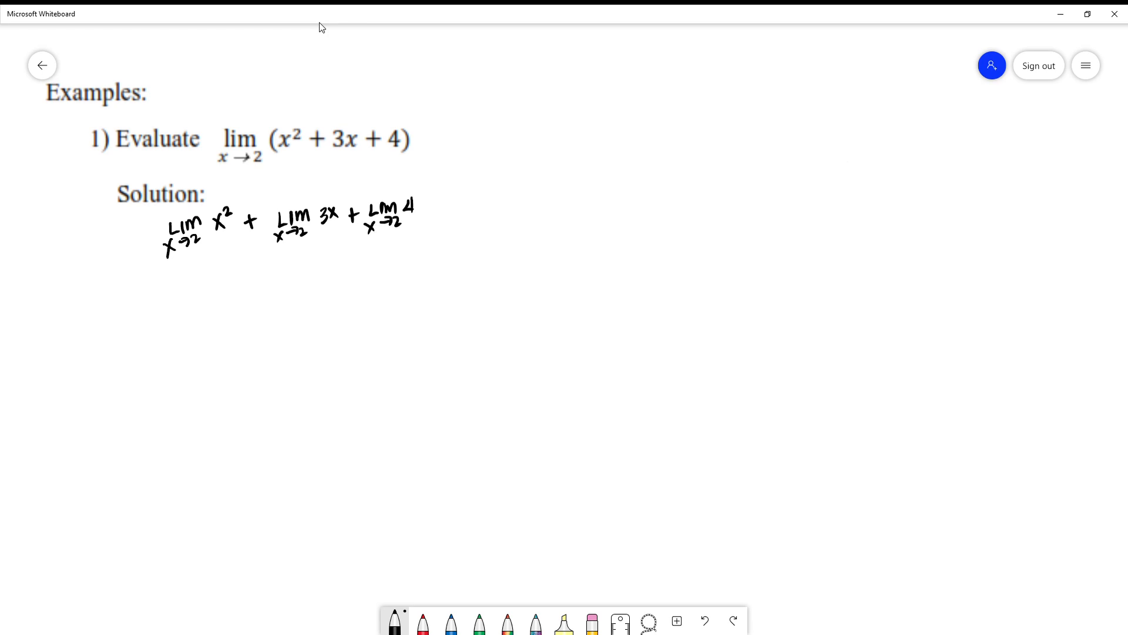
pyautogui.moveTo(454, 9)
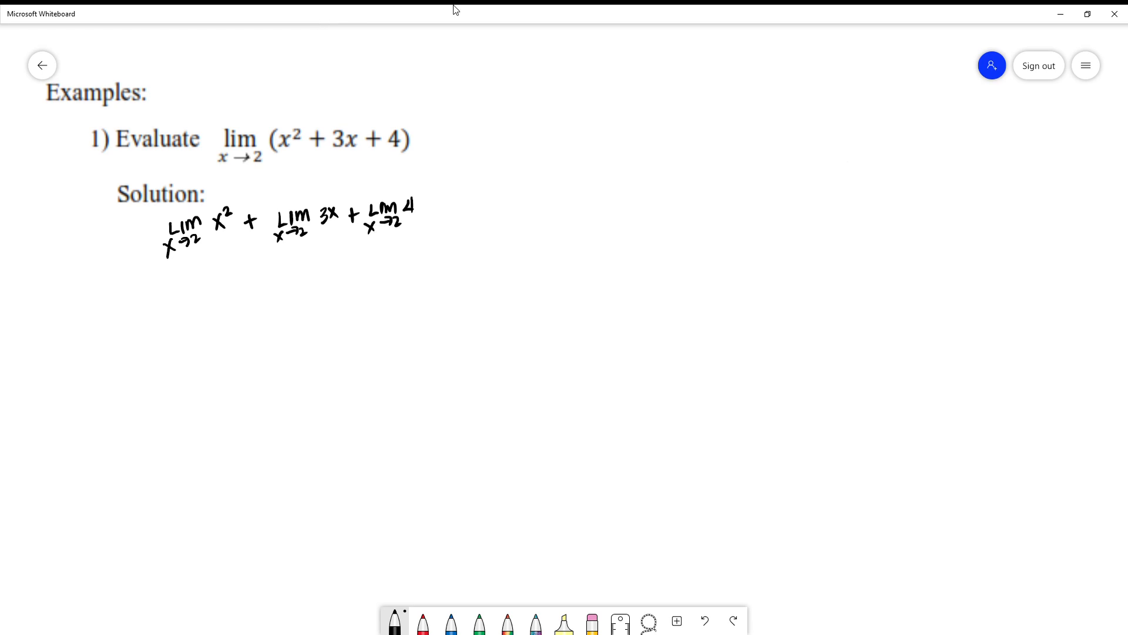
pyautogui.moveTo(474, 36)
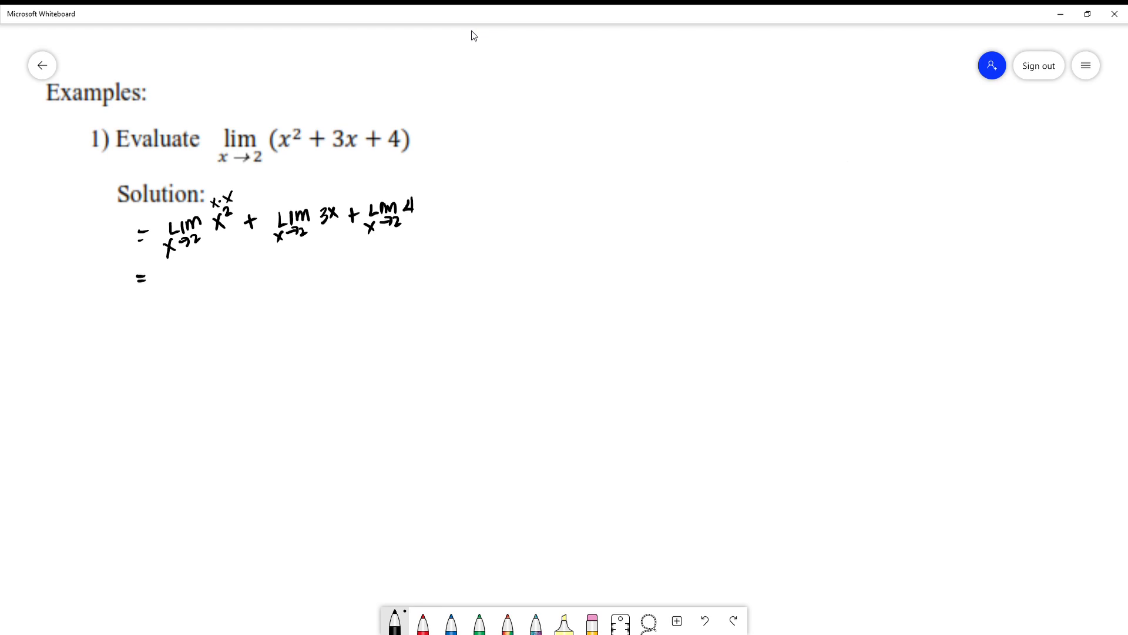
# Write line two as lim x · lim x + 3 lim x, each as x→2.
pyautogui.moveTo(168, 270); pyautogui.dragTo(211, 277)
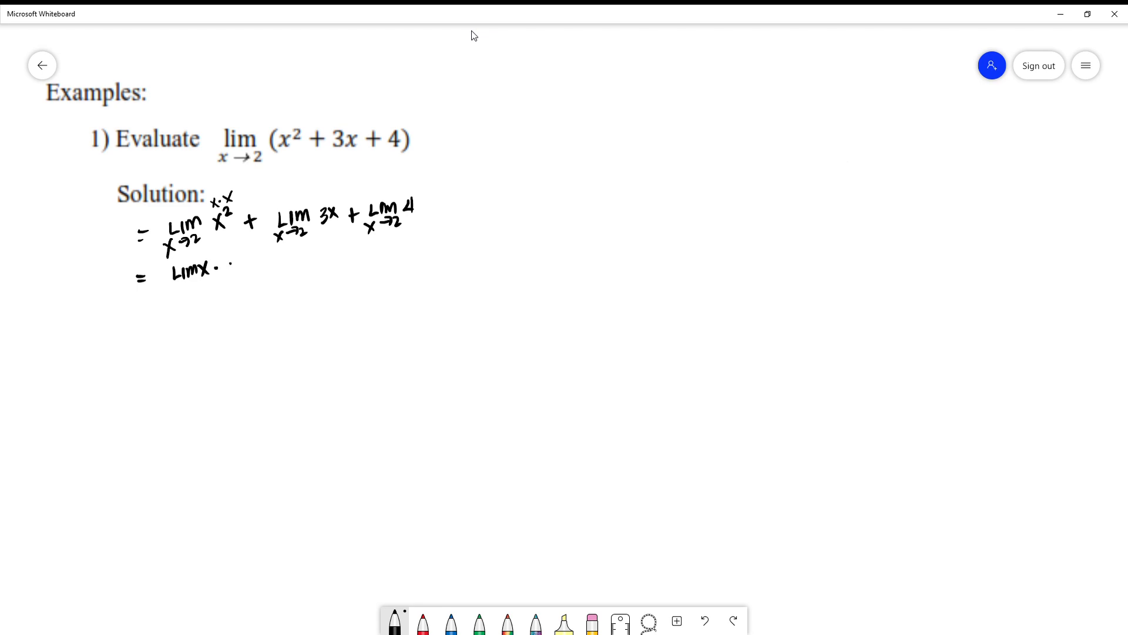
pyautogui.moveTo(223, 267); pyautogui.dragTo(271, 267)
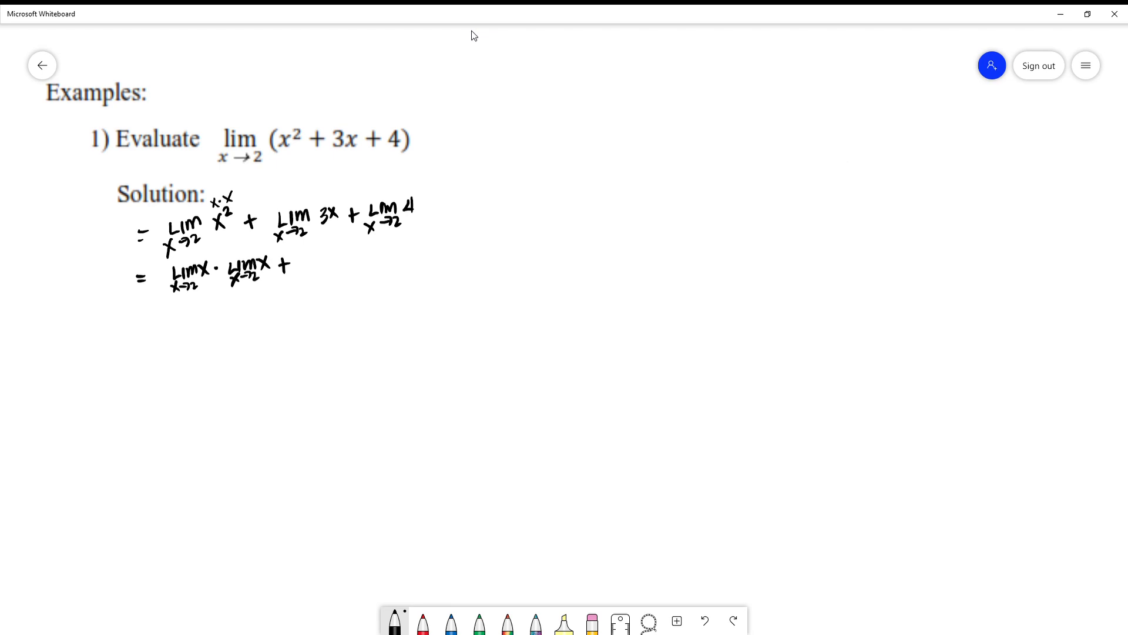
pyautogui.moveTo(302, 258); pyautogui.dragTo(306, 274)
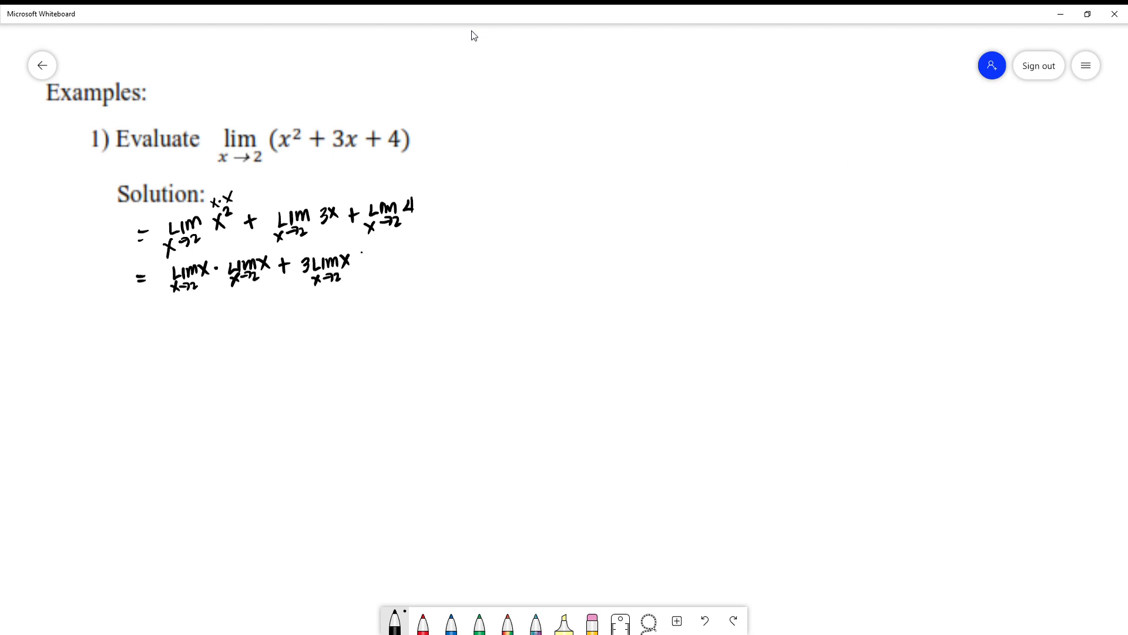
# End line two with + 4 and begin line three with an equals sign.
pyautogui.moveTo(360, 267); pyautogui.dragTo(364, 251)
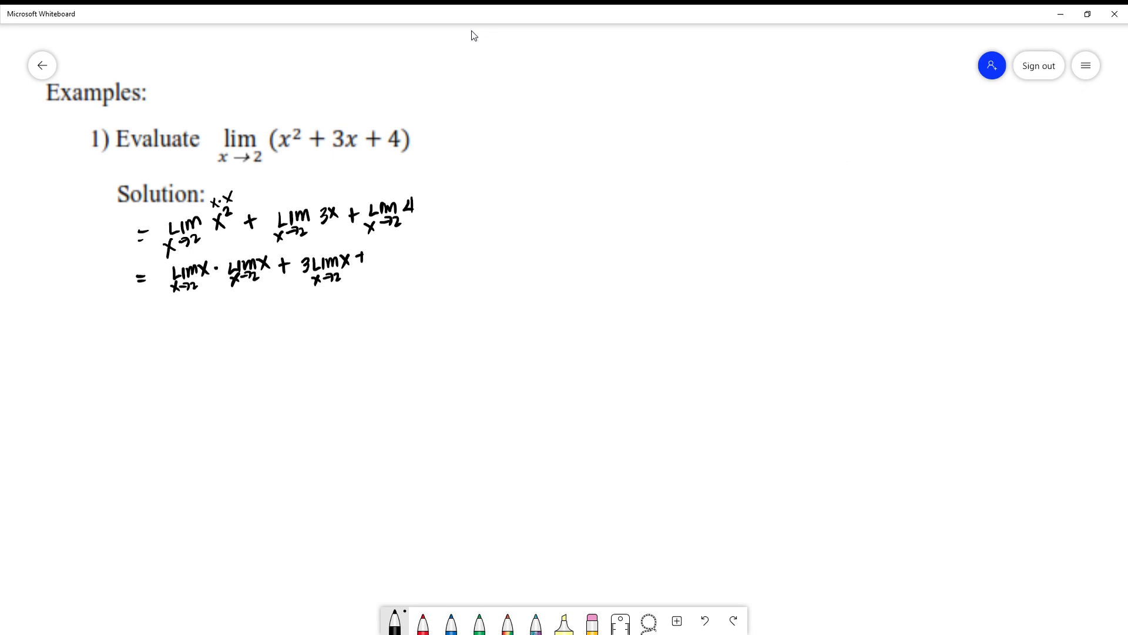
pyautogui.moveTo(380, 264); pyautogui.dragTo(373, 250)
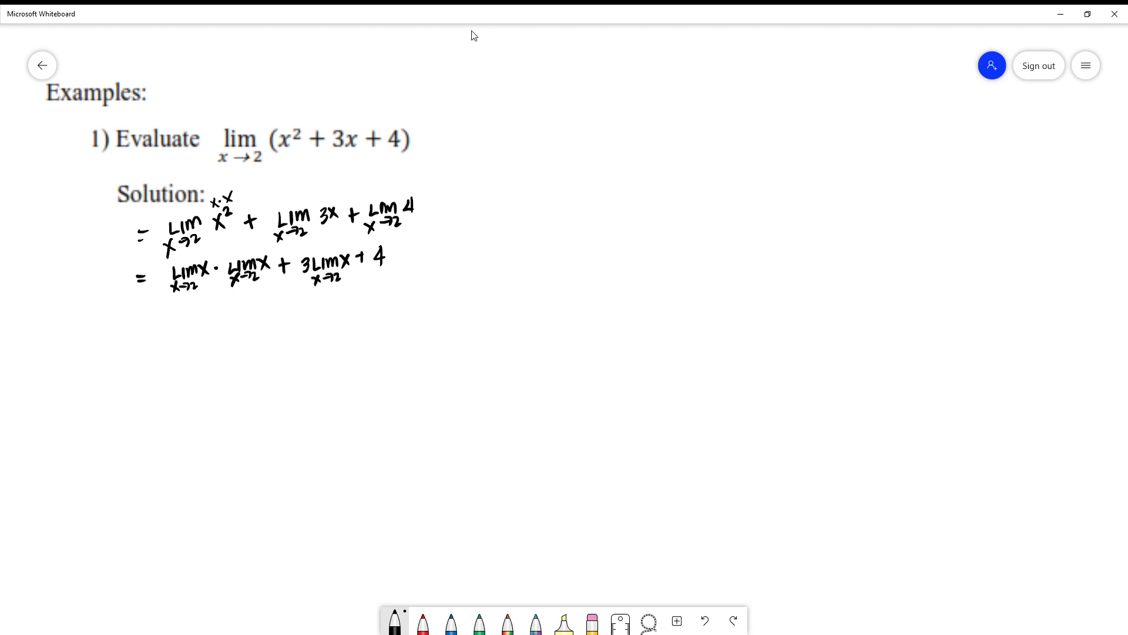
pyautogui.moveTo(139, 306); pyautogui.dragTo(148, 305)
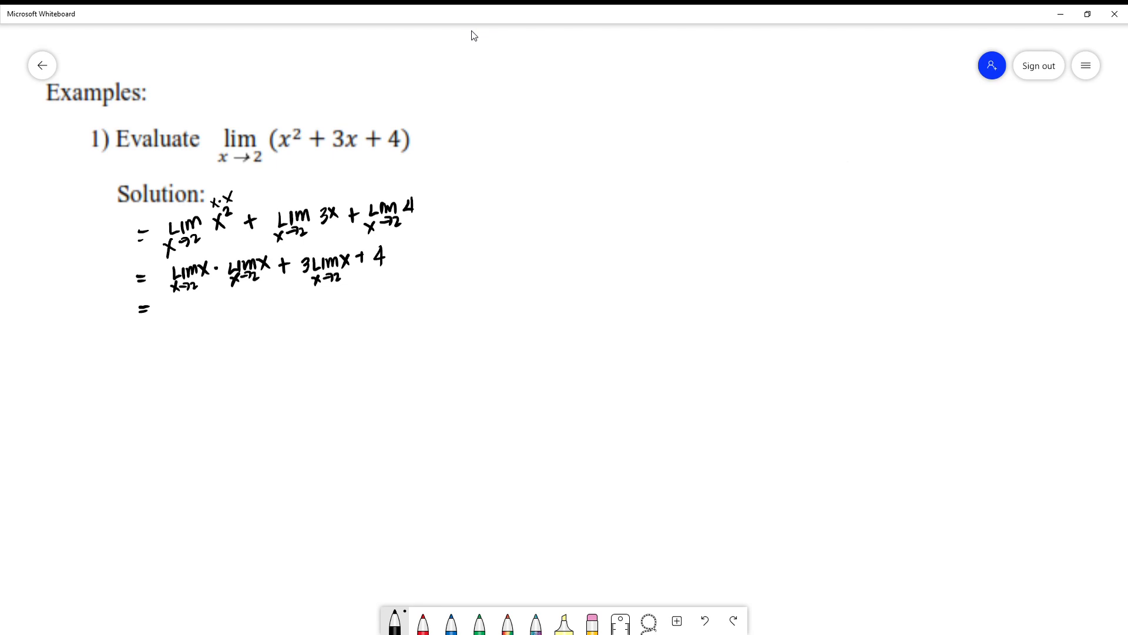
# Write 2·2 + 3(2) + 4 on the third line.
pyautogui.moveTo(193, 296); pyautogui.dragTo(184, 312)
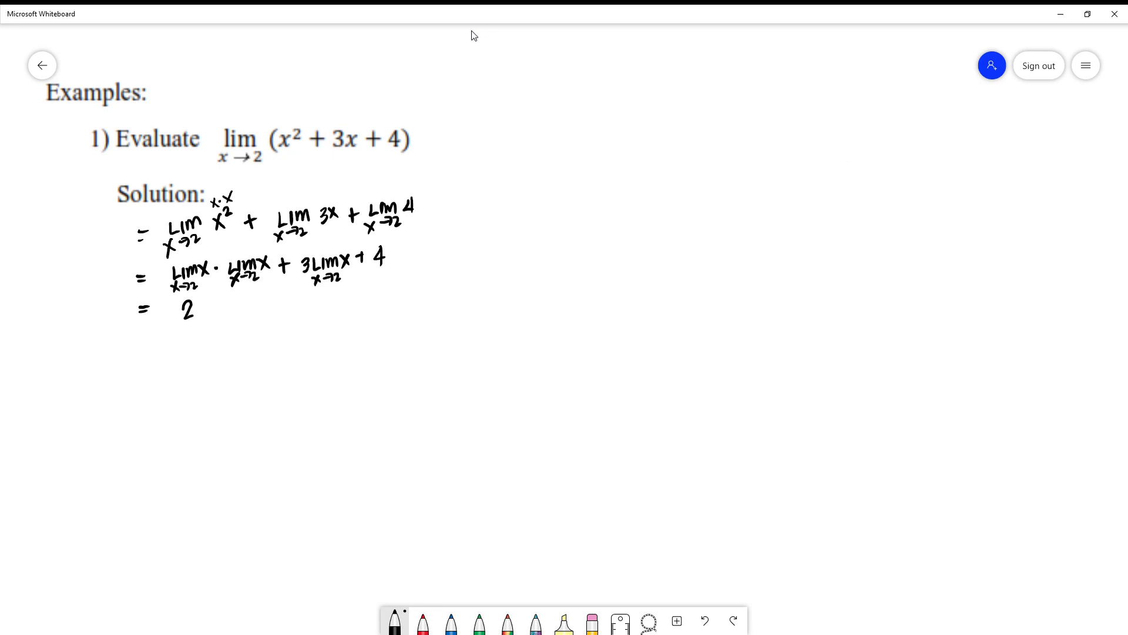
pyautogui.click(202, 306)
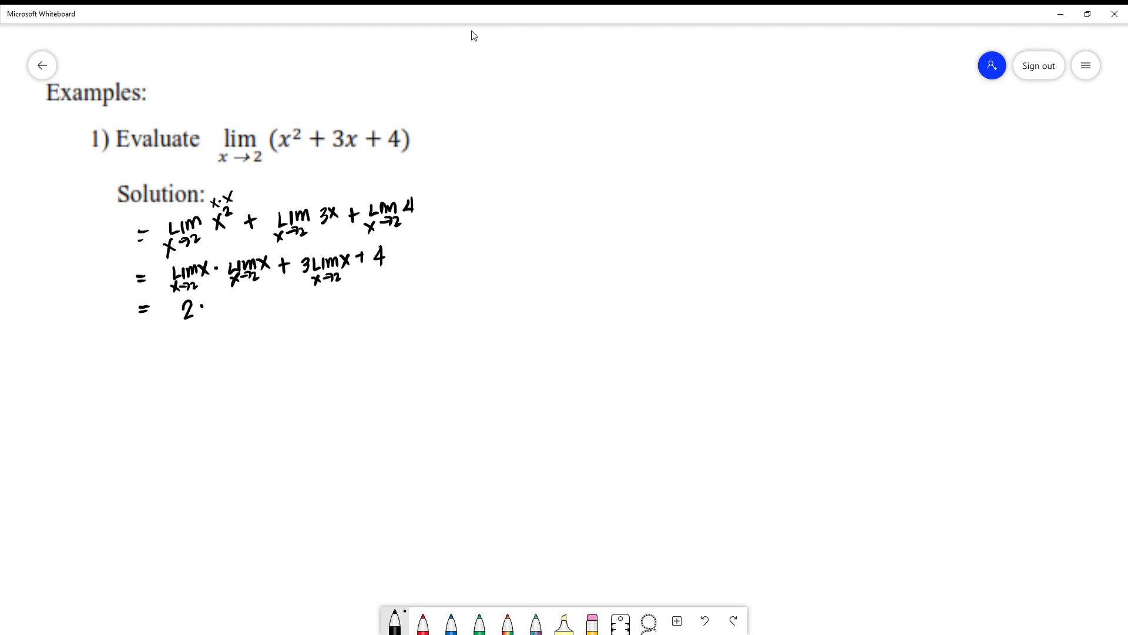
pyautogui.moveTo(213, 302); pyautogui.dragTo(227, 312)
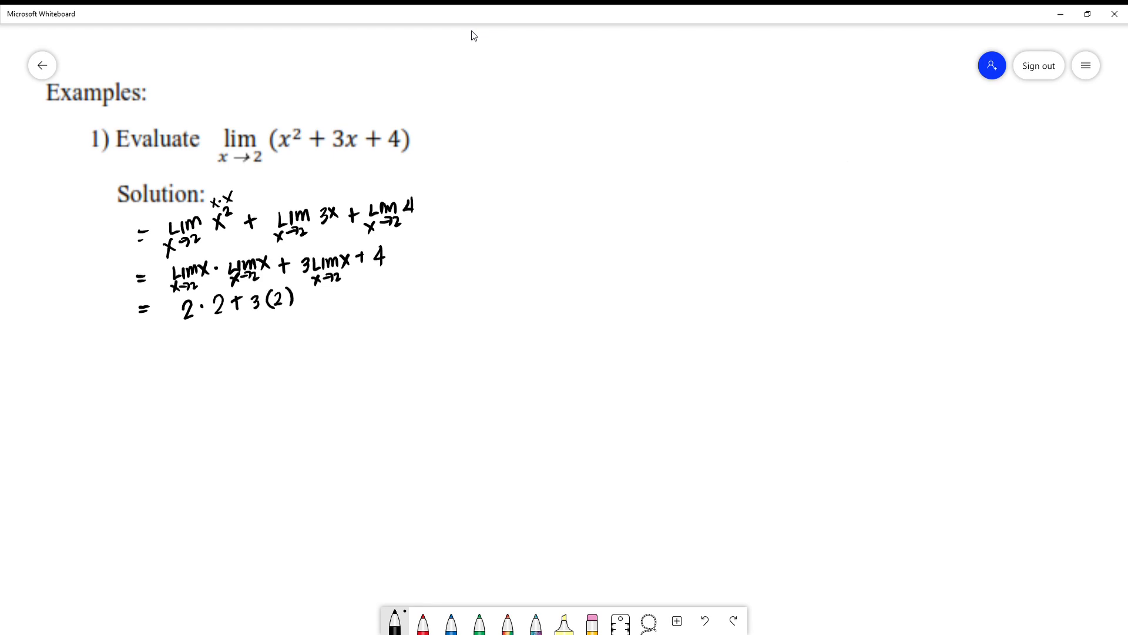
pyautogui.moveTo(302, 295); pyautogui.dragTo(324, 288)
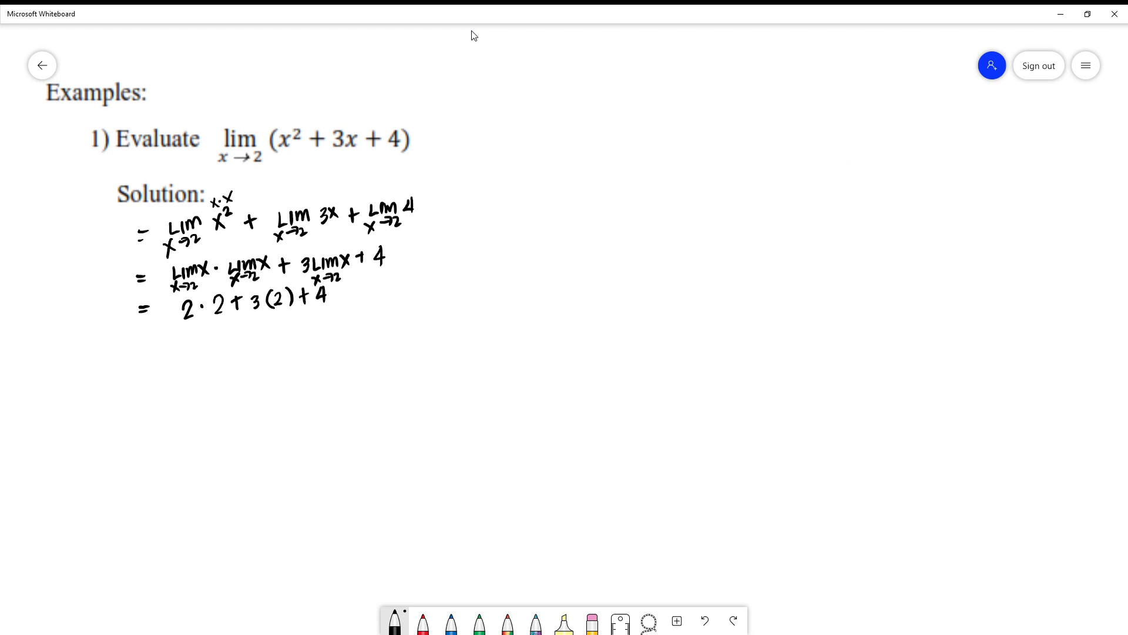
# Write = 4 + 6 + 4, then = 14 with the answer underlined.
pyautogui.moveTo(136, 333); pyautogui.dragTo(152, 339)
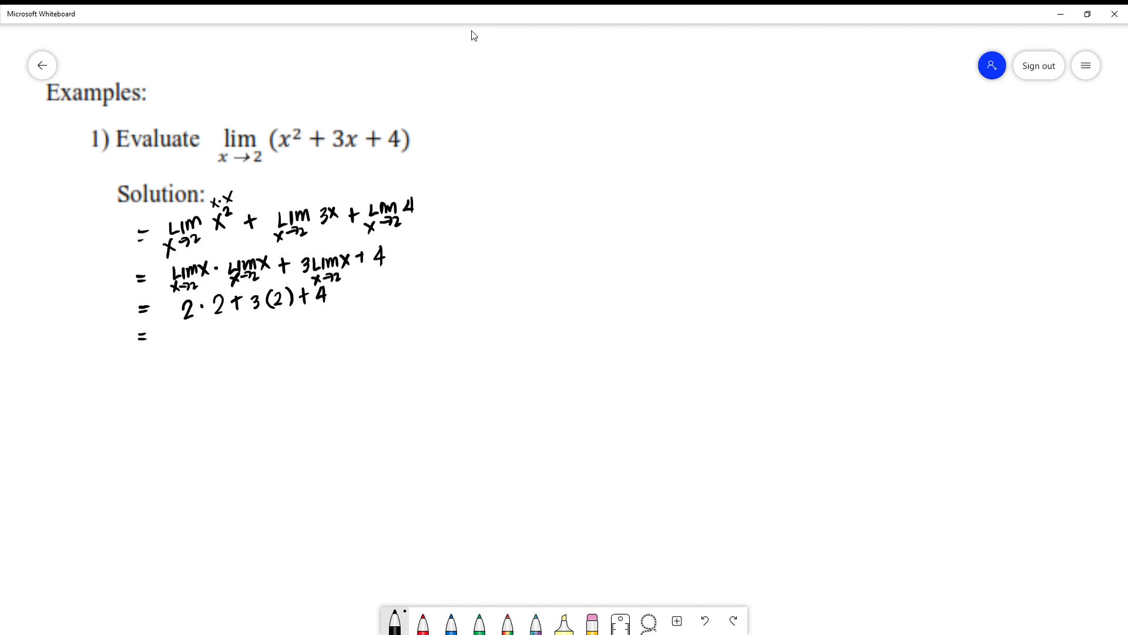
pyautogui.moveTo(187, 324); pyautogui.dragTo(193, 338)
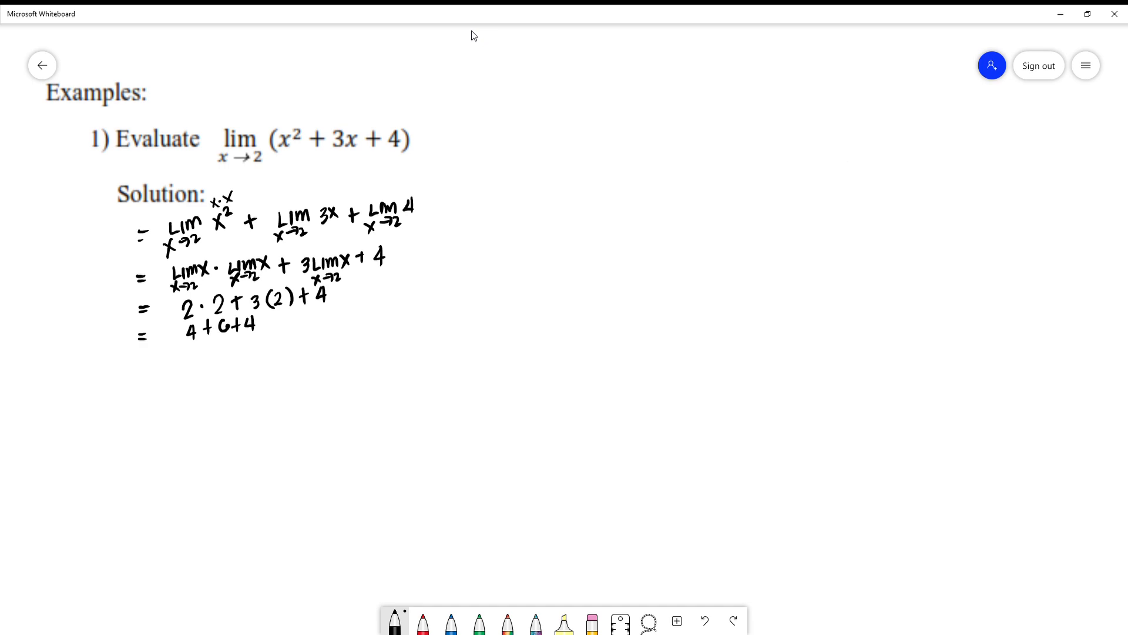
pyautogui.moveTo(136, 353); pyautogui.dragTo(148, 359)
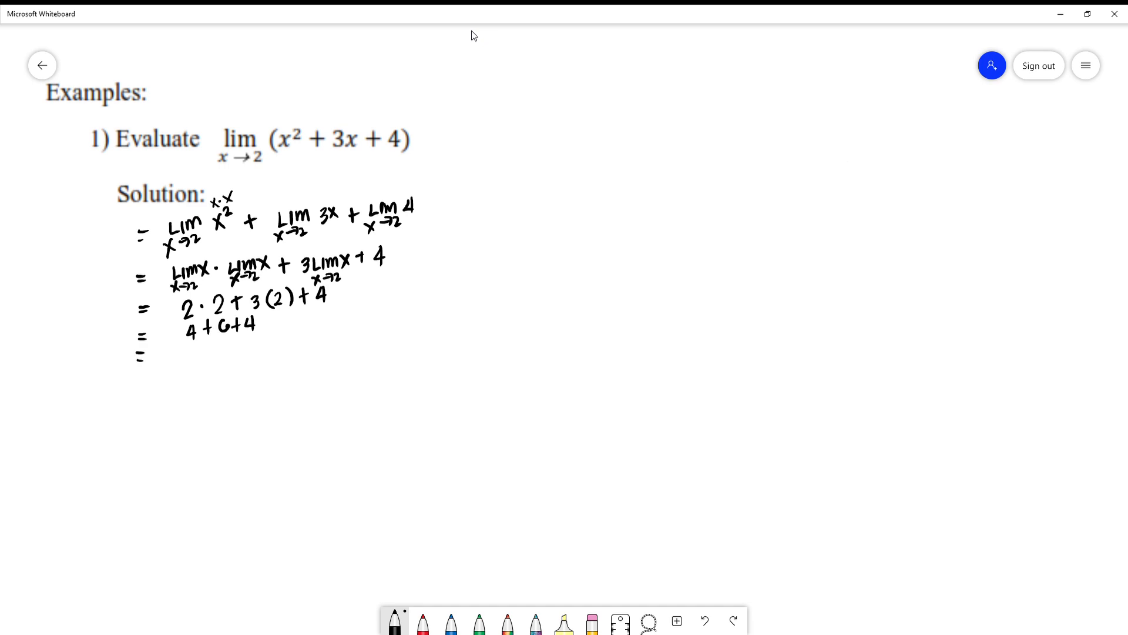
pyautogui.moveTo(172, 353); pyautogui.dragTo(209, 367)
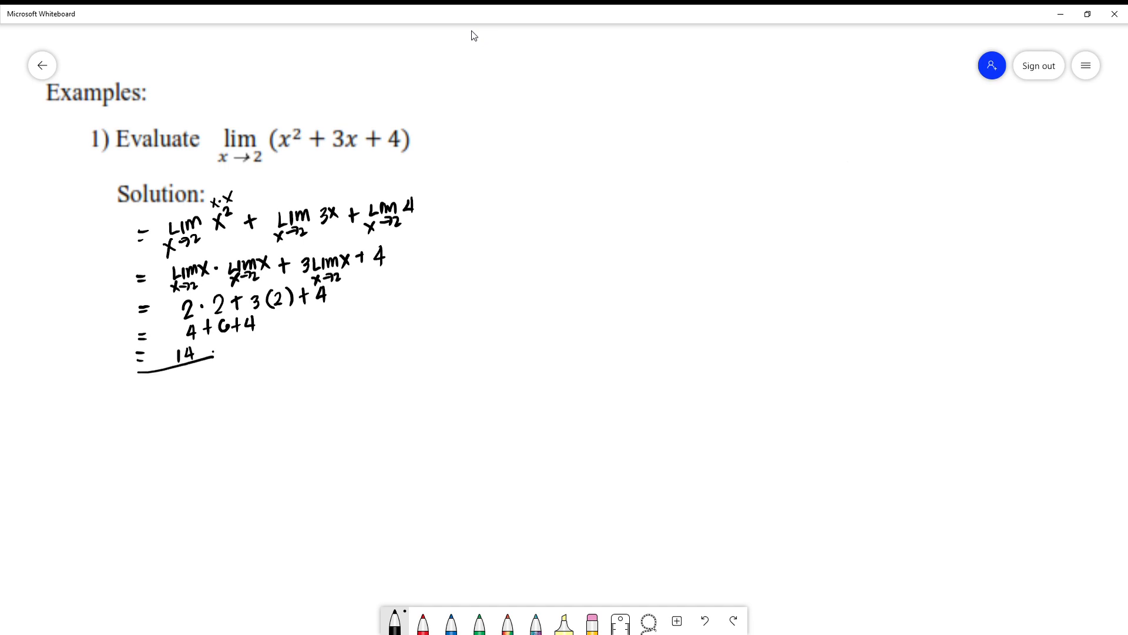
pyautogui.moveTo(209, 359); pyautogui.dragTo(220, 352)
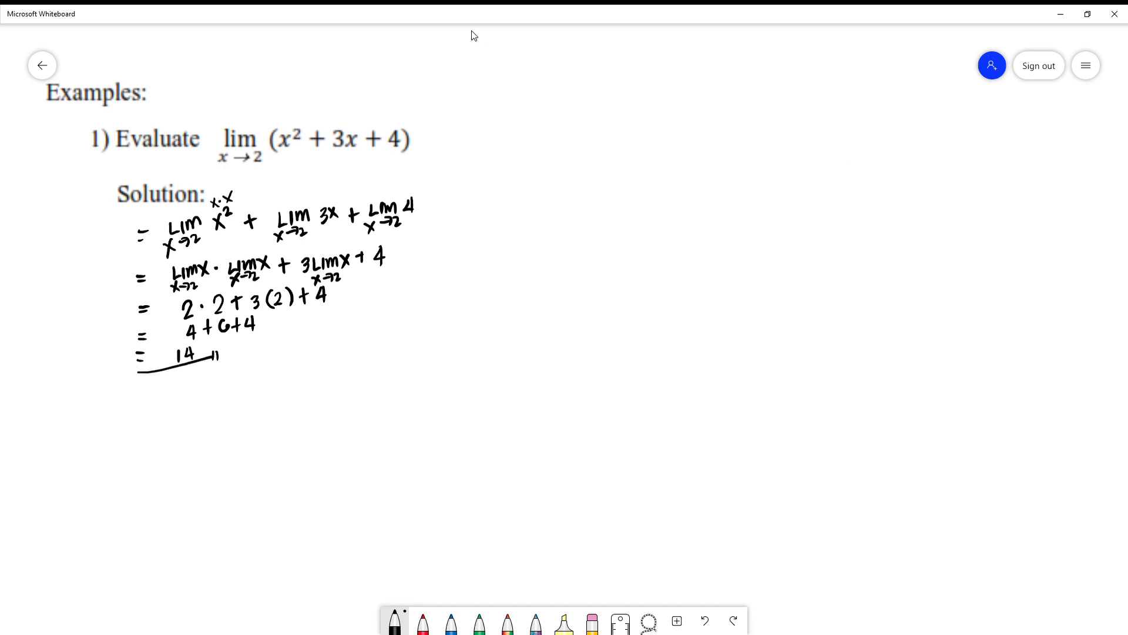
pyautogui.moveTo(304, 175)
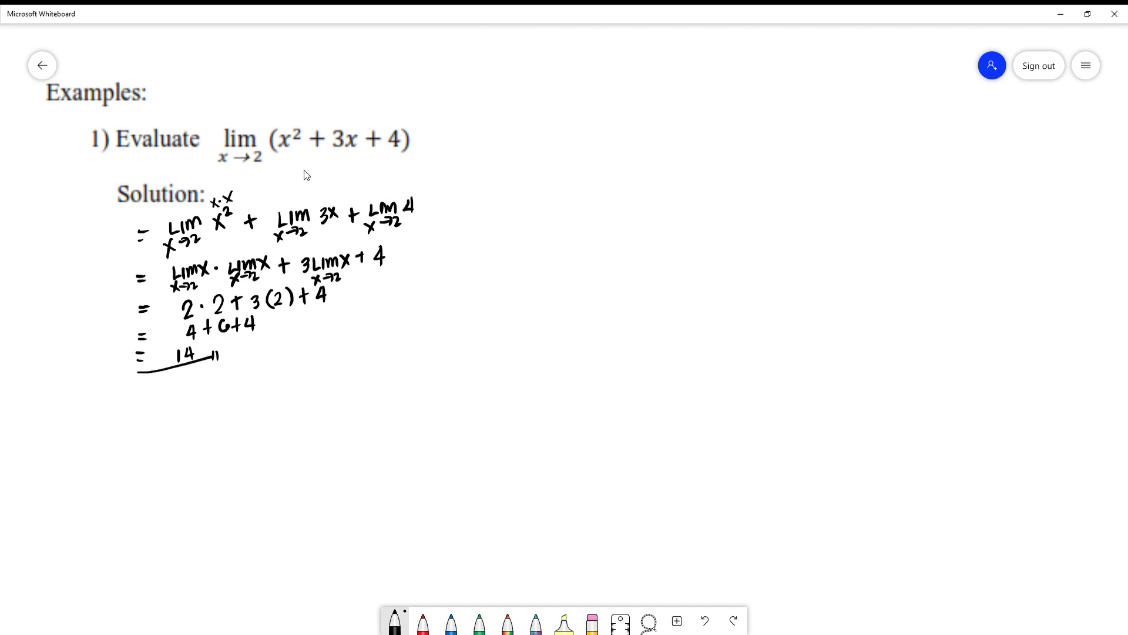
pyautogui.moveTo(382, 200)
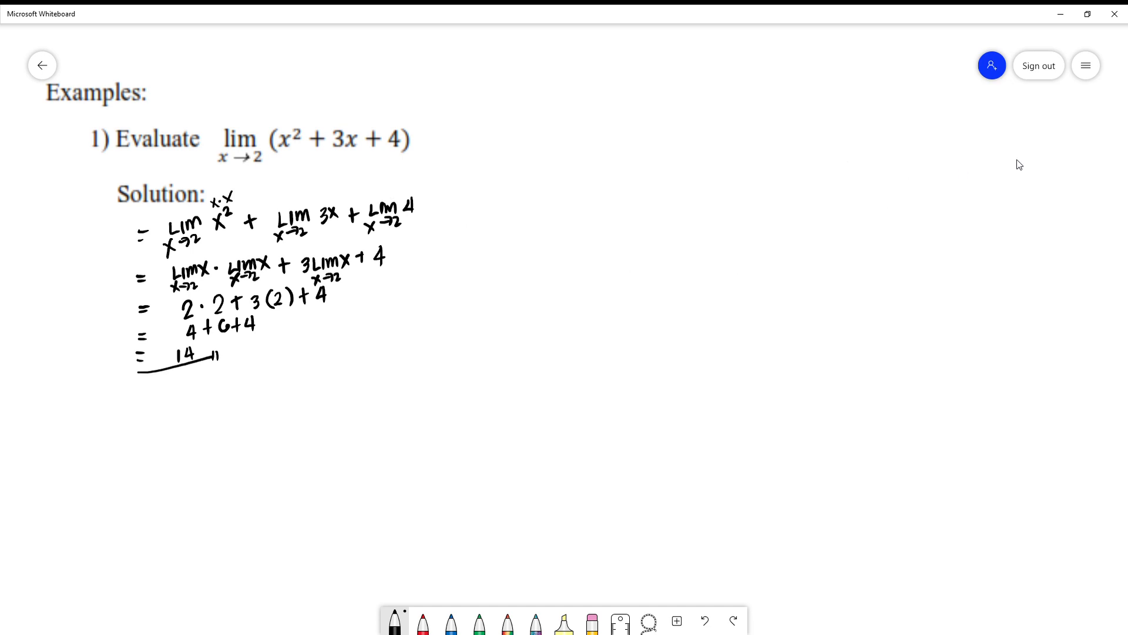
pyautogui.moveTo(1020, 174)
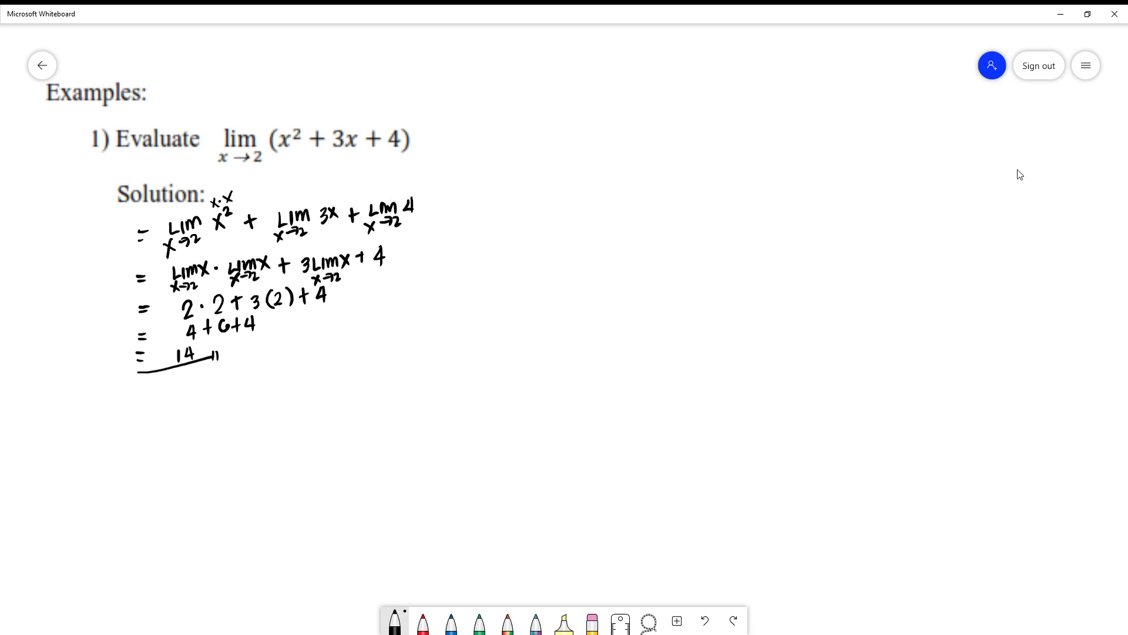